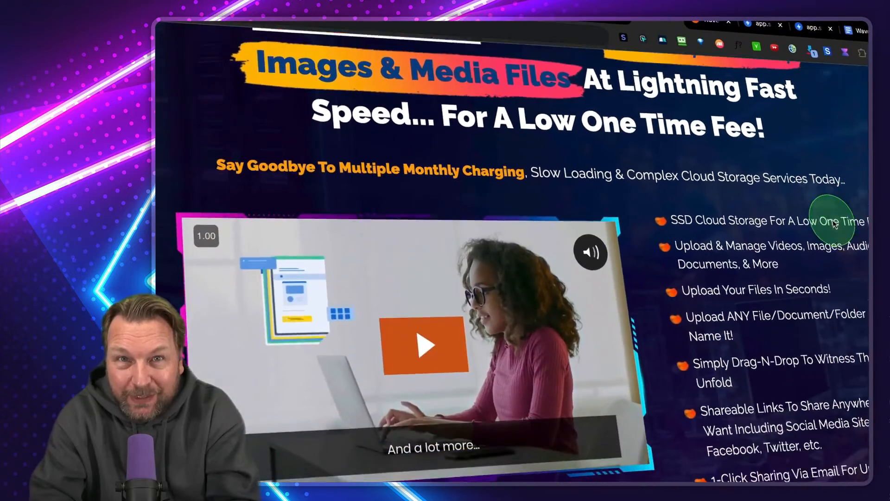
Scroll through My Cloud's recent files and the Tutorials, Backgrounds and Music folders
{"action": "scroll", "scroll_direction": "down", "scroll_amount": 3}
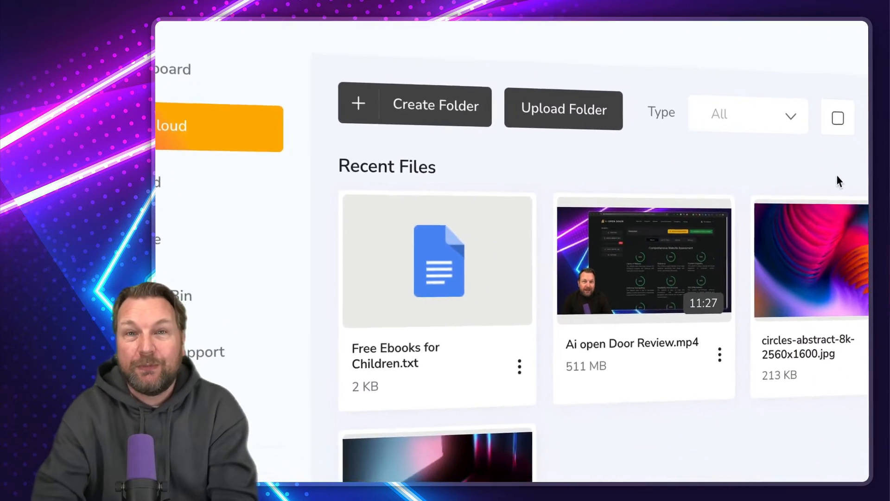
{"action": "scroll", "scroll_direction": "down", "scroll_amount": 3}
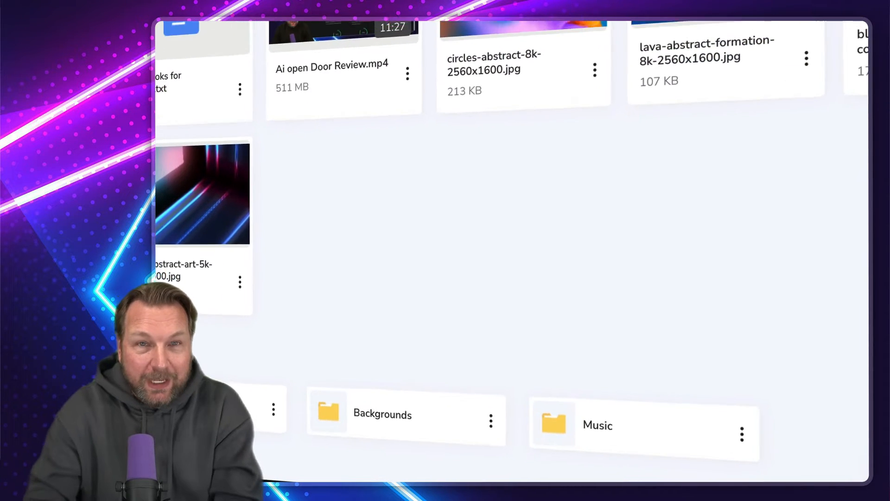
{"action": "scroll", "scroll_direction": "up", "scroll_amount": 3}
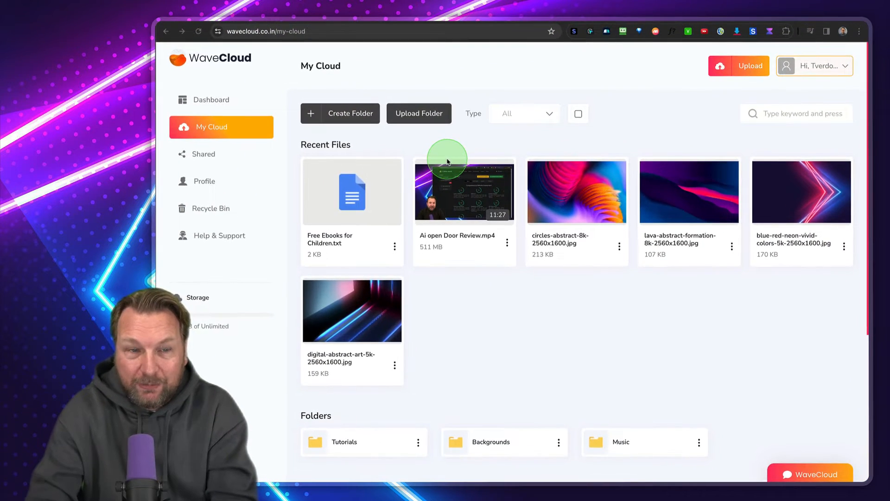
{"action": "mouse_move", "coordinate": [541, 206]}
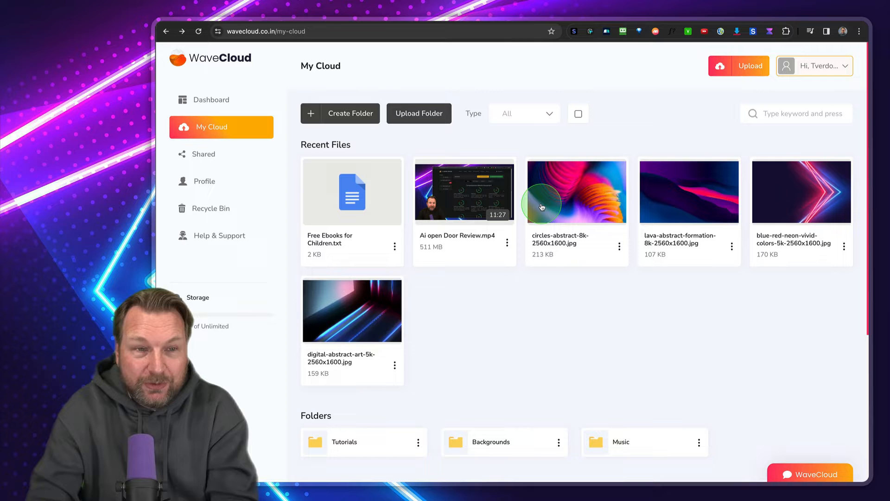
{"action": "mouse_move", "coordinate": [386, 152]}
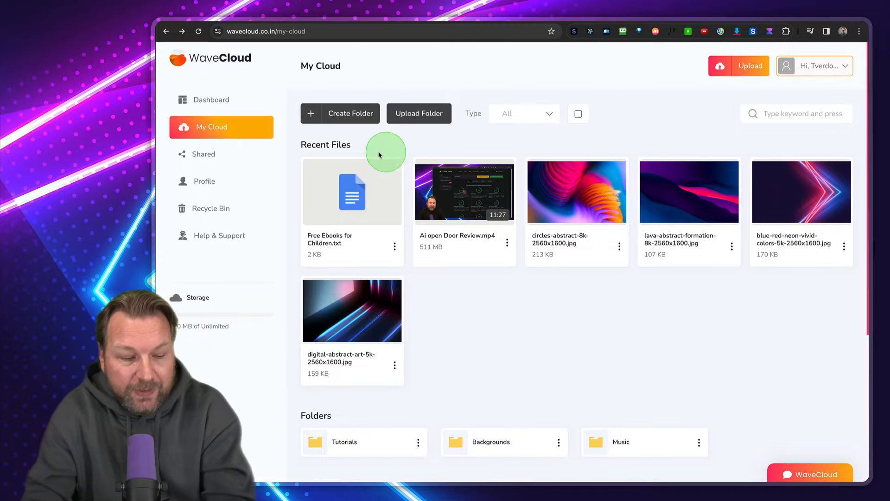
{"action": "mouse_move", "coordinate": [478, 158]}
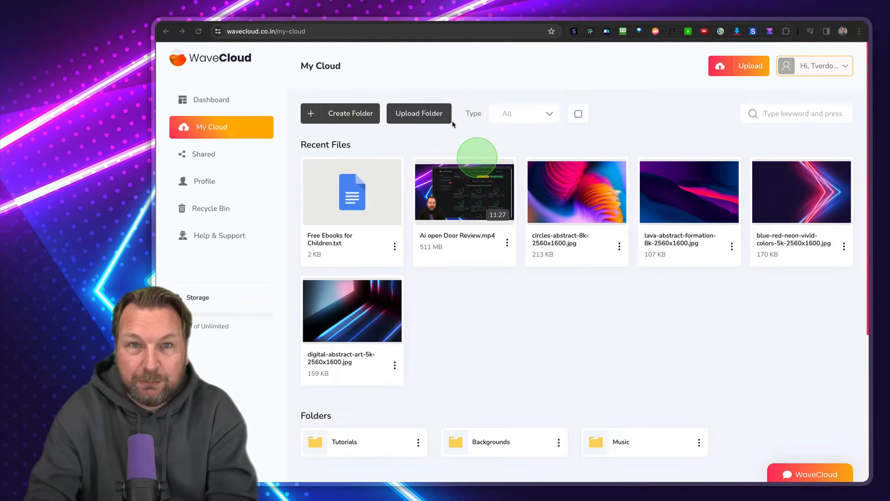
{"action": "mouse_move", "coordinate": [446, 158]}
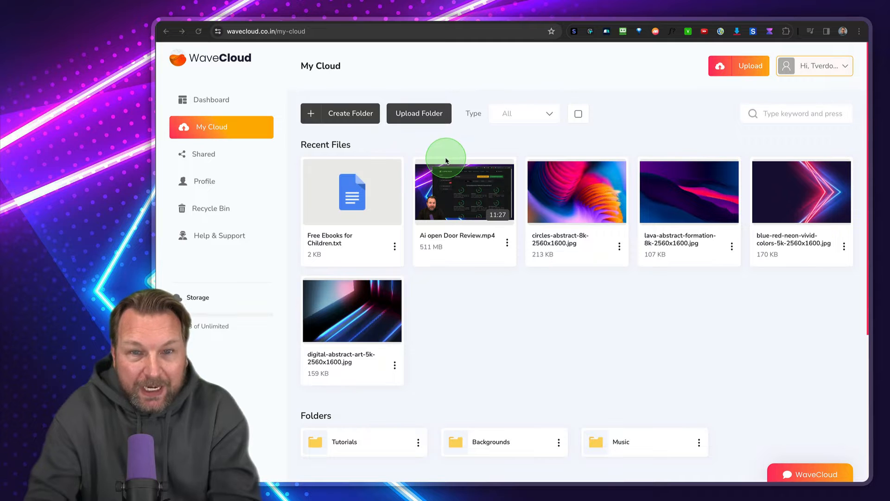
{"action": "mouse_move", "coordinate": [477, 199]}
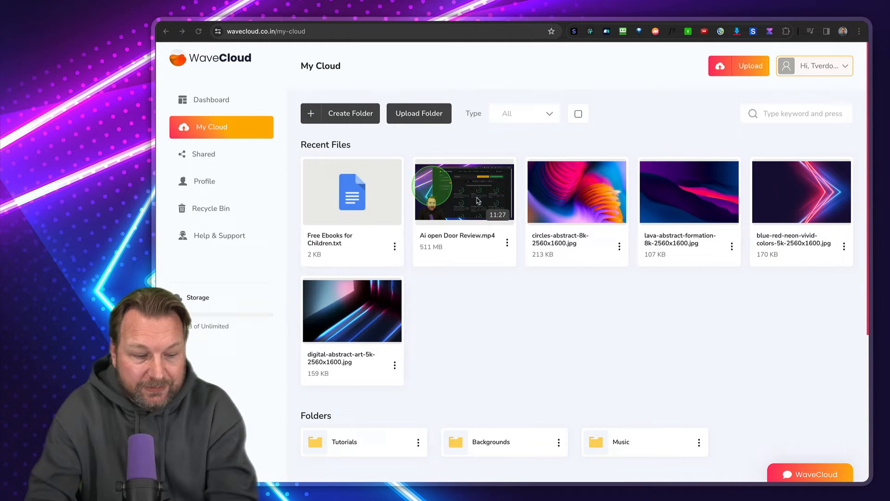
{"action": "mouse_move", "coordinate": [749, 66]}
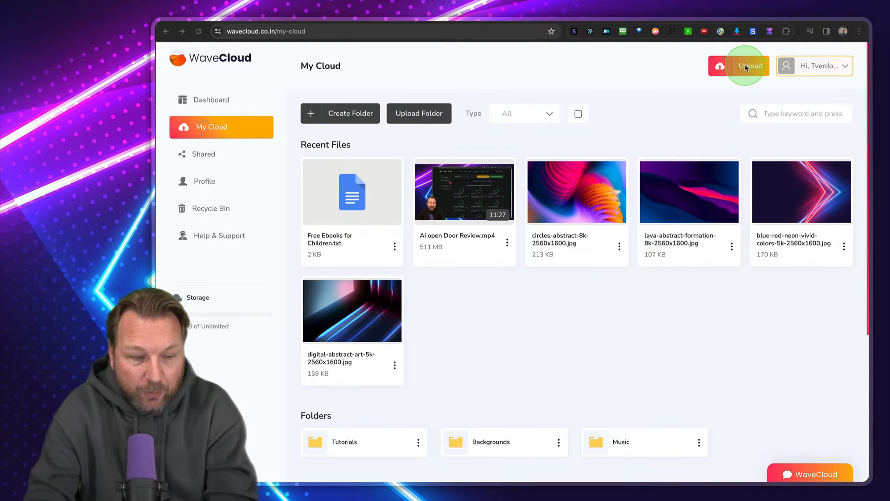
{"action": "mouse_move", "coordinate": [288, 138]}
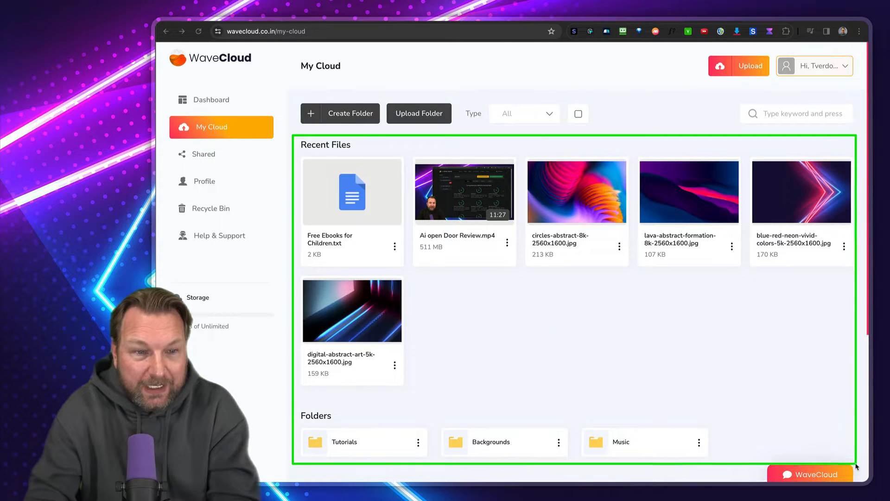
{"action": "scroll", "scroll_direction": "down", "scroll_amount": 3}
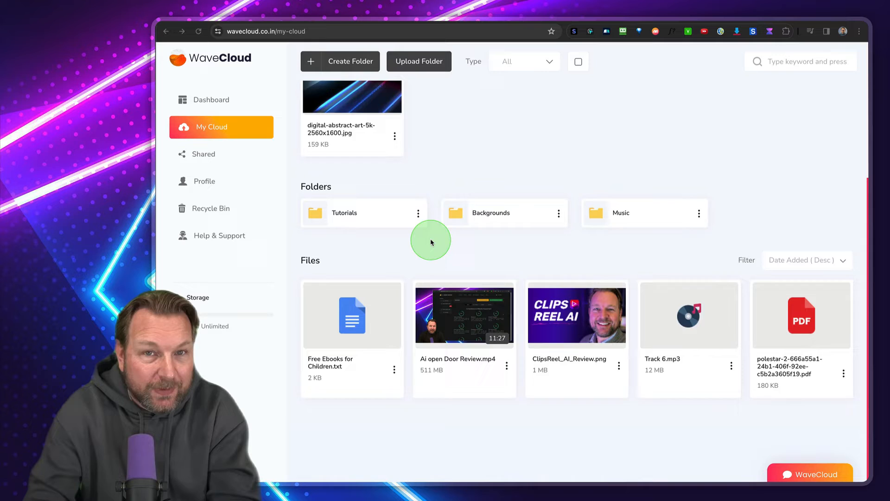
{"action": "scroll", "scroll_direction": "up", "scroll_amount": 3}
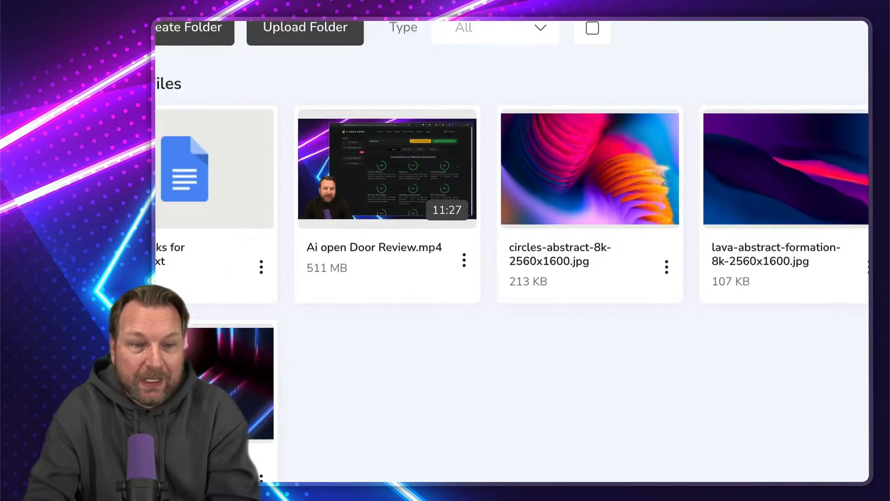
Start an upload and browse the computer for the Appsumo Black Friday MP4
{"action": "left_click", "coordinate": [305, 27]}
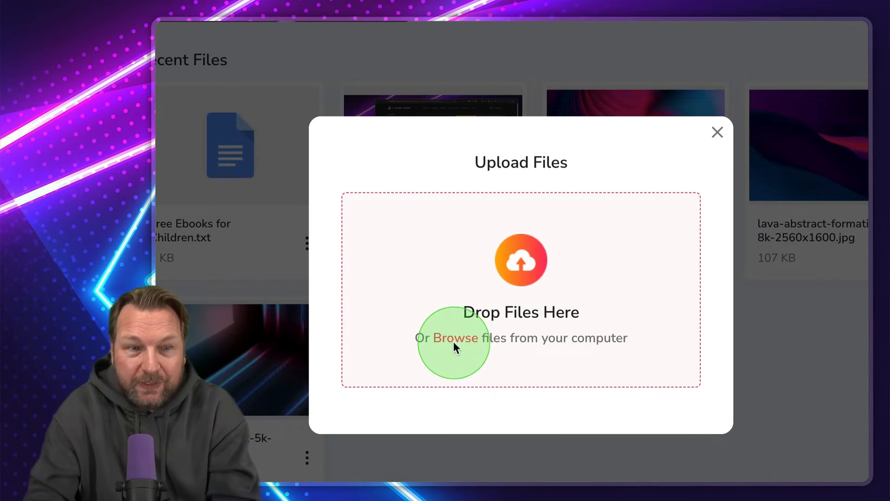
{"action": "left_click", "coordinate": [454, 338]}
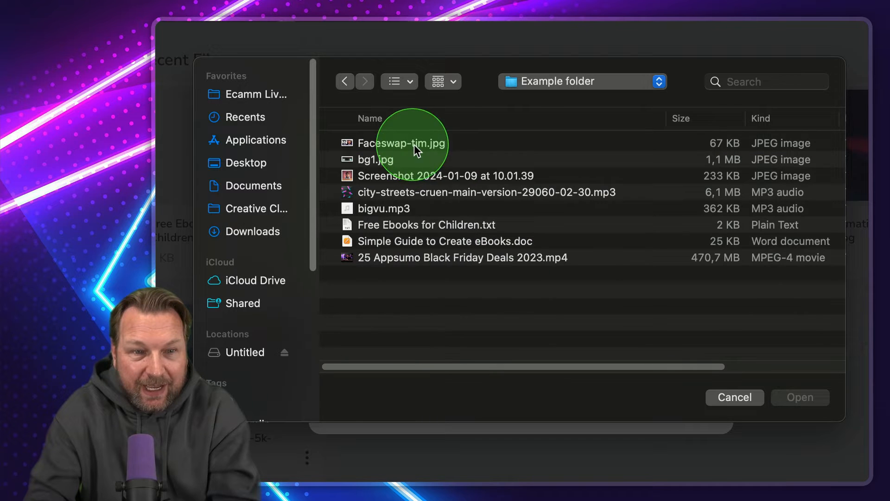
{"action": "mouse_move", "coordinate": [396, 245]}
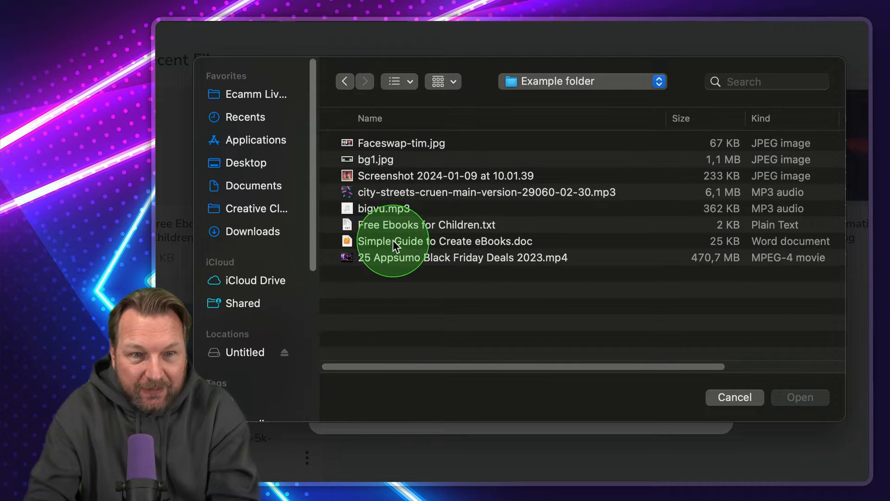
{"action": "mouse_move", "coordinate": [409, 168]}
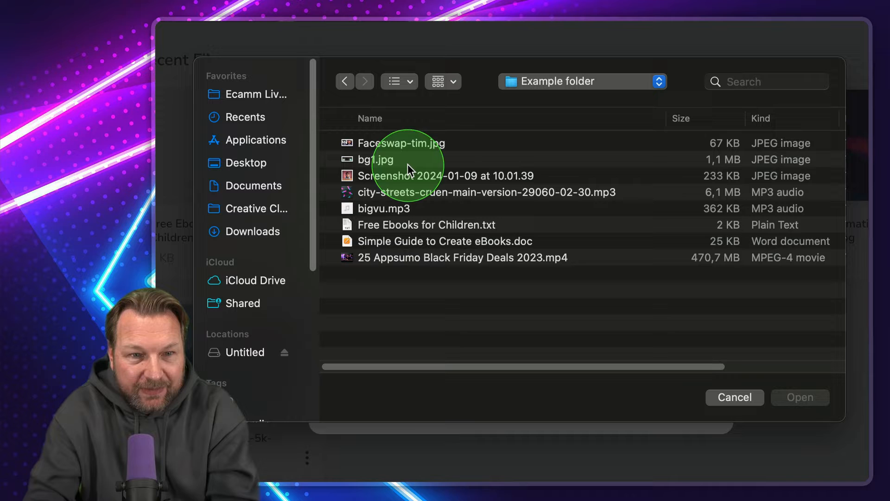
{"action": "mouse_move", "coordinate": [420, 259]}
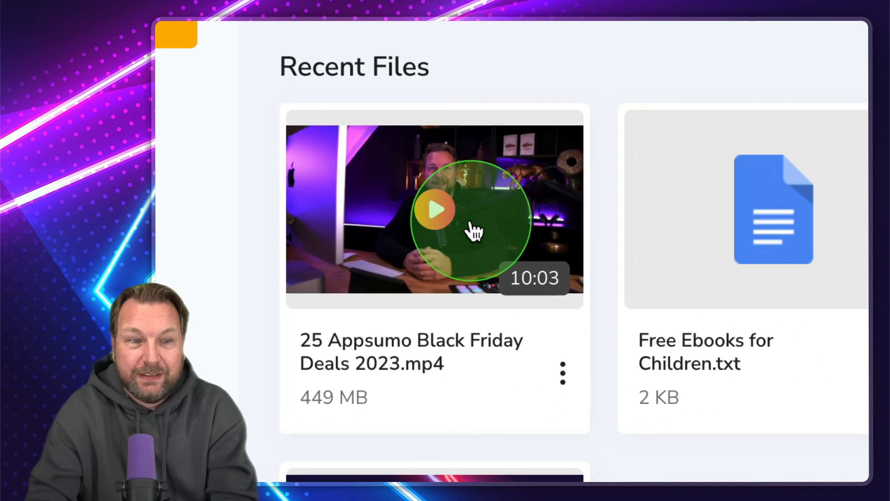
Play and pause the Appsumo Black Friday video, then get its embed code
{"action": "scroll", "scroll_direction": "up", "scroll_amount": 3}
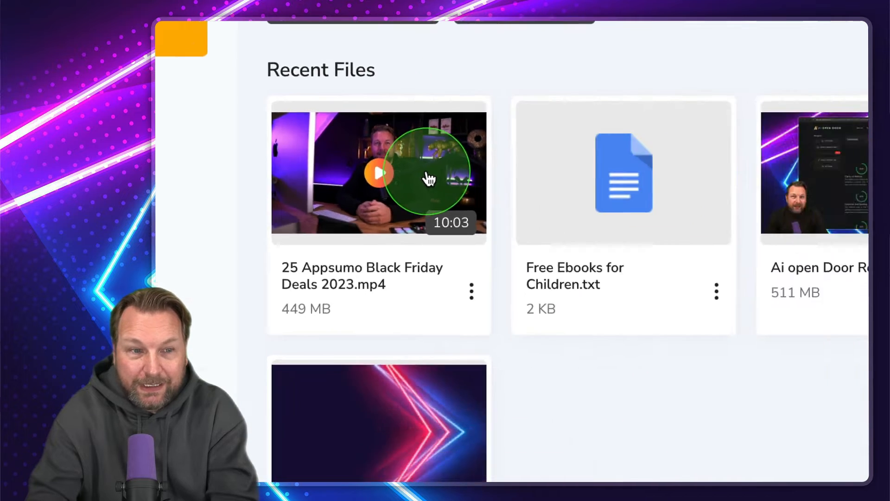
{"action": "left_click", "coordinate": [378, 174]}
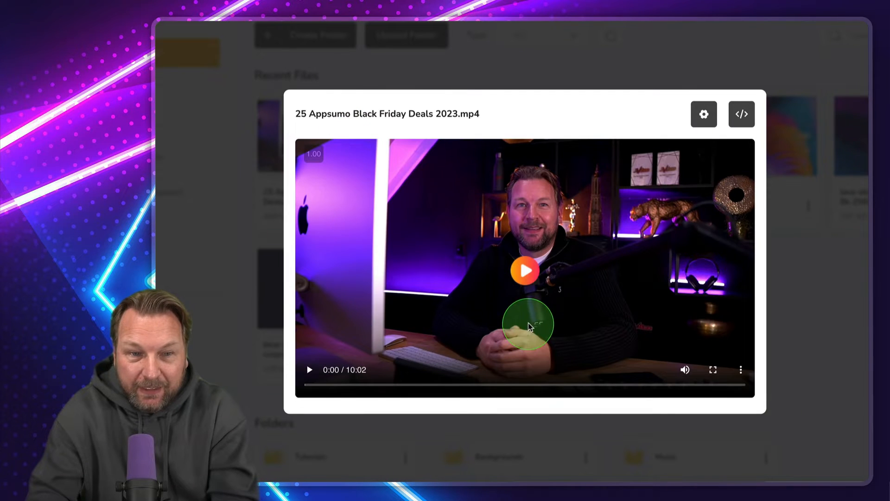
{"action": "left_click", "coordinate": [524, 270]}
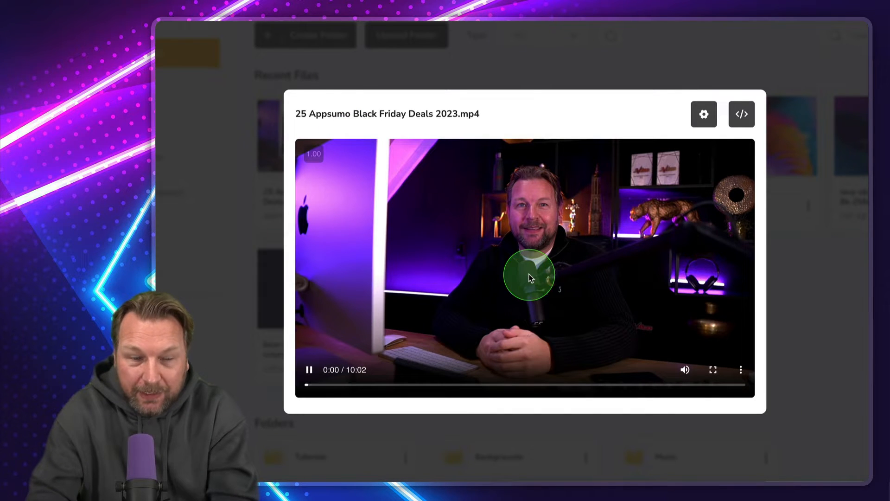
{"action": "left_click", "coordinate": [310, 369]}
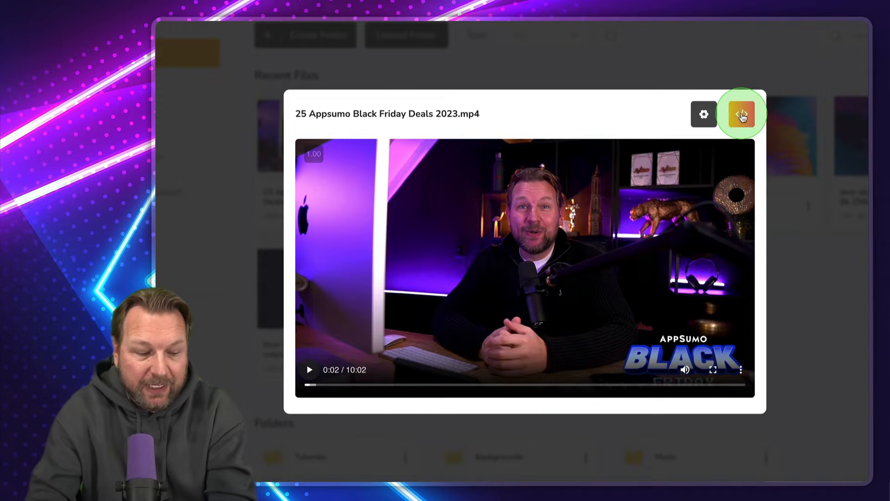
{"action": "left_click", "coordinate": [743, 114]}
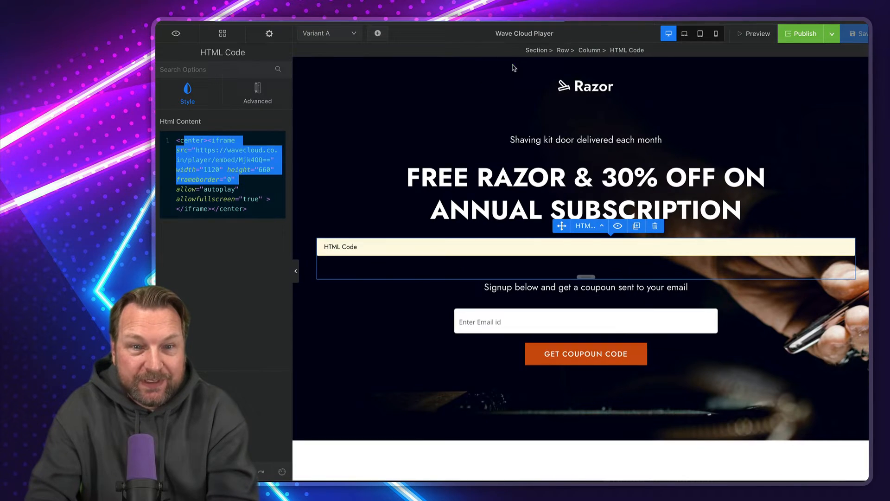
Preview the Razor landing page, play the embedded video and pop it into picture-in-picture
{"action": "left_click", "coordinate": [222, 181]}
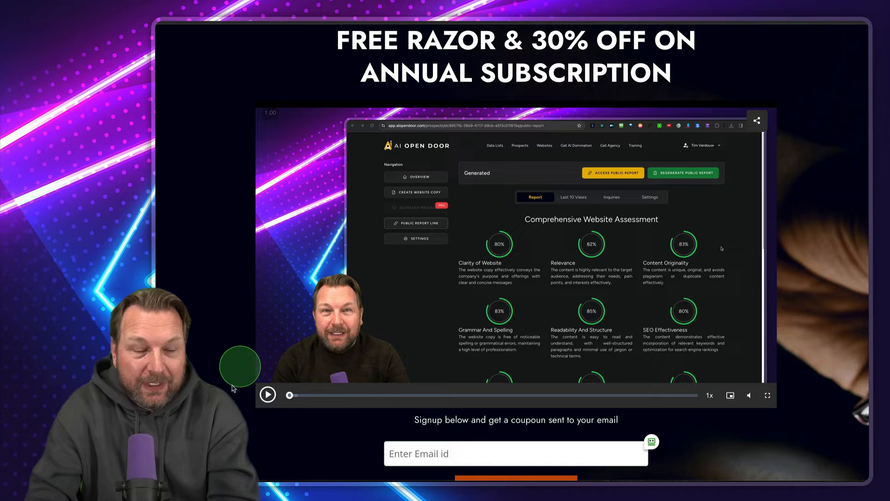
{"action": "left_click", "coordinate": [267, 394]}
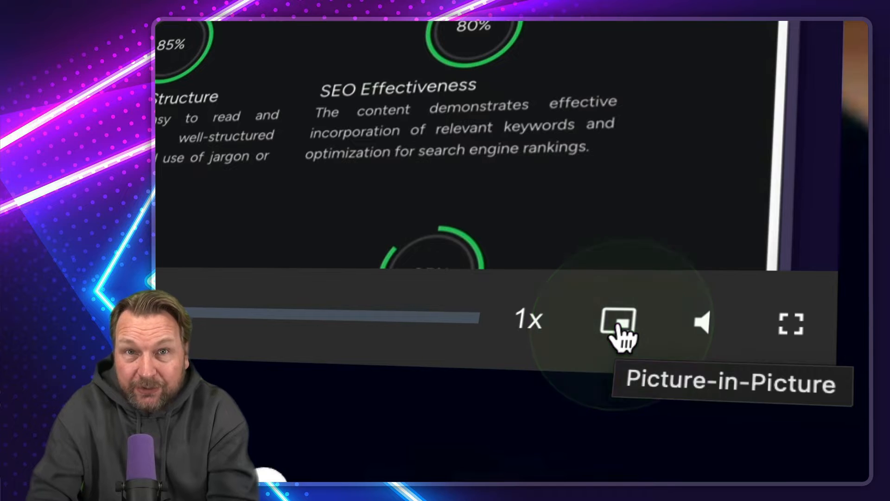
{"action": "left_click", "coordinate": [619, 322]}
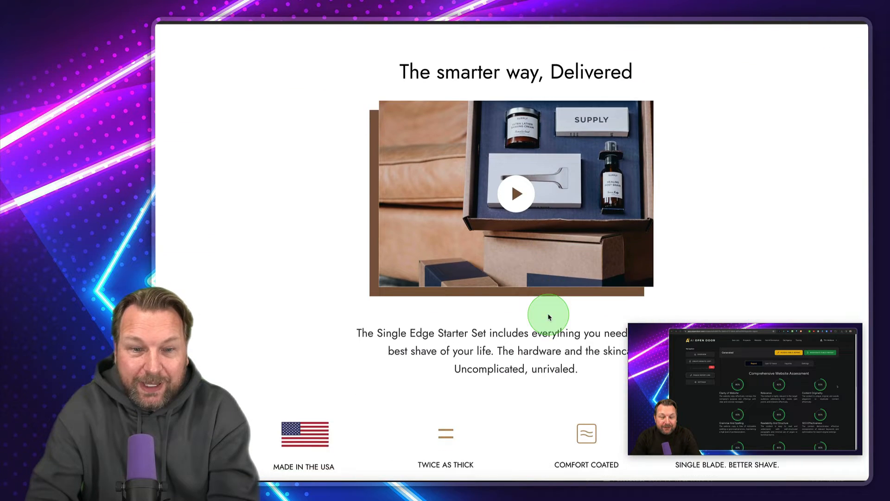
{"action": "scroll", "scroll_direction": "up", "scroll_amount": 3}
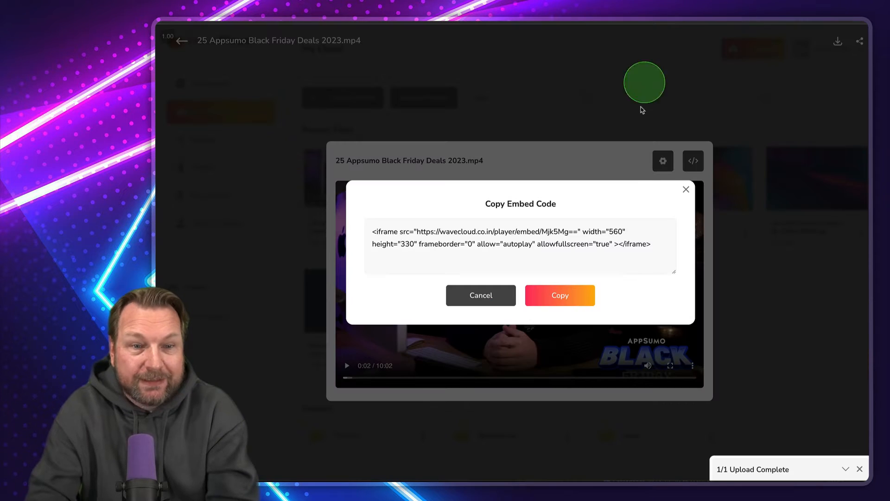
{"action": "mouse_move", "coordinate": [687, 189]}
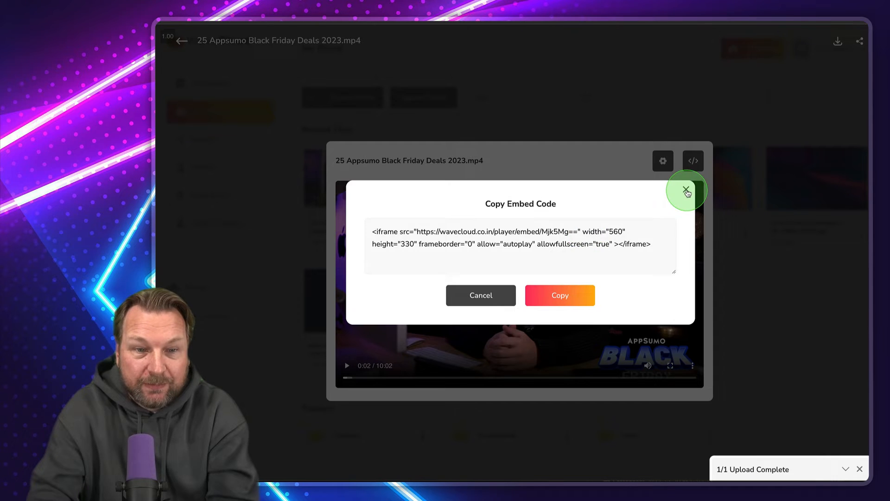
Close the Copy Embed Code popup, leaving the Black Friday video player open
{"action": "left_click", "coordinate": [687, 189]}
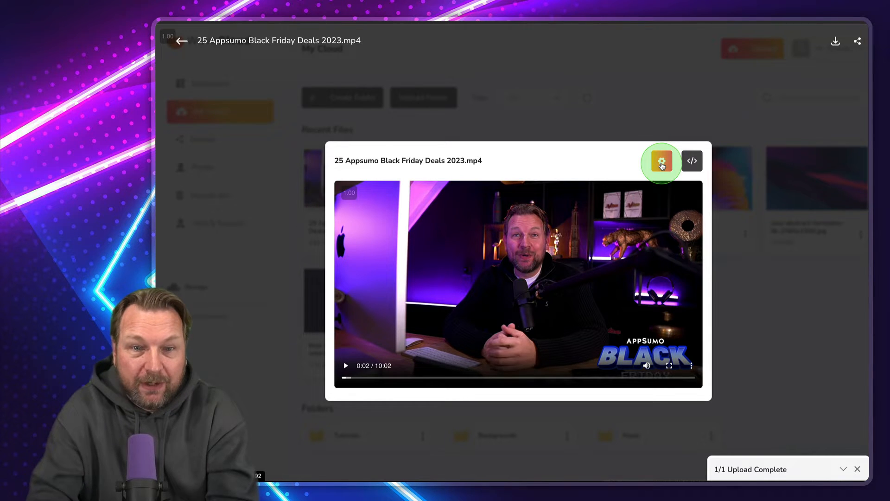
In player customisation, set the video's primary colour to blue #2986cc
{"action": "left_click", "coordinate": [662, 161]}
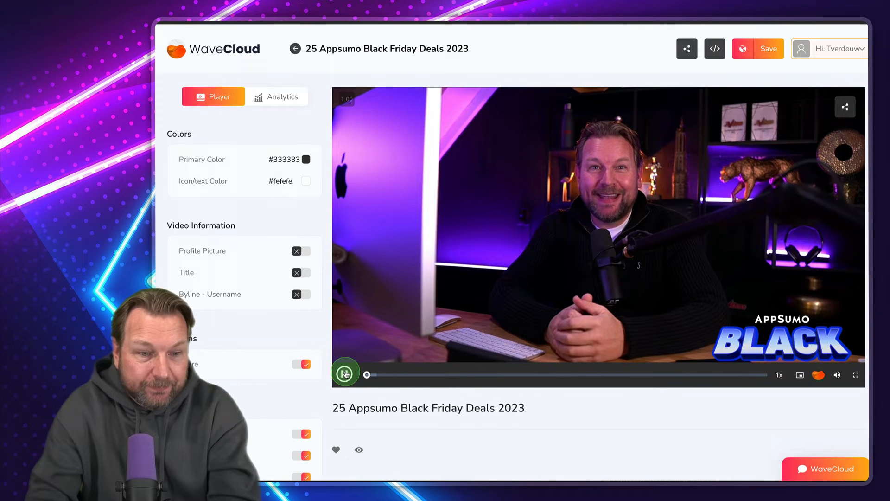
{"action": "left_click", "coordinate": [345, 373]}
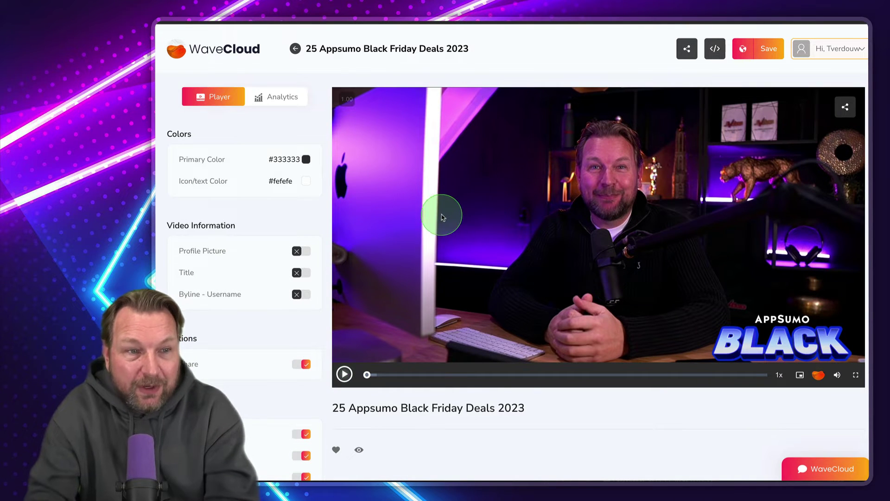
{"action": "mouse_move", "coordinate": [423, 373]}
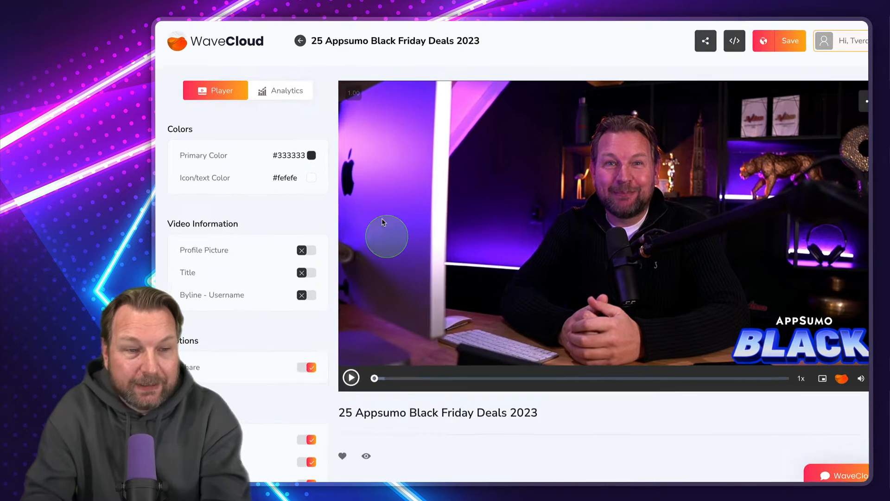
{"action": "left_click", "coordinate": [311, 155]}
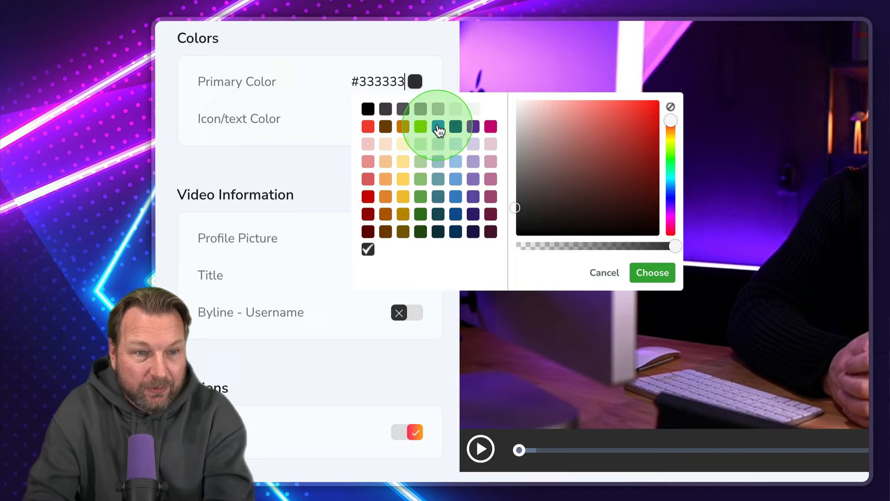
{"action": "left_click", "coordinate": [437, 126]}
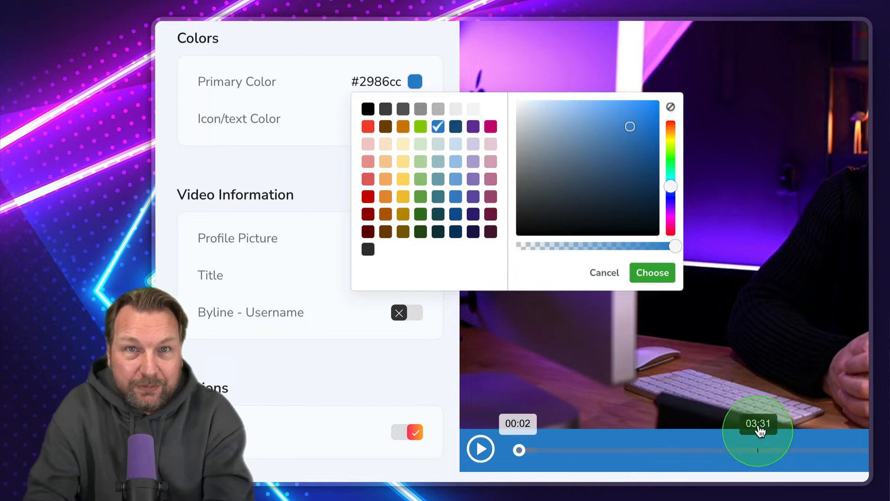
{"action": "left_click", "coordinate": [652, 272]}
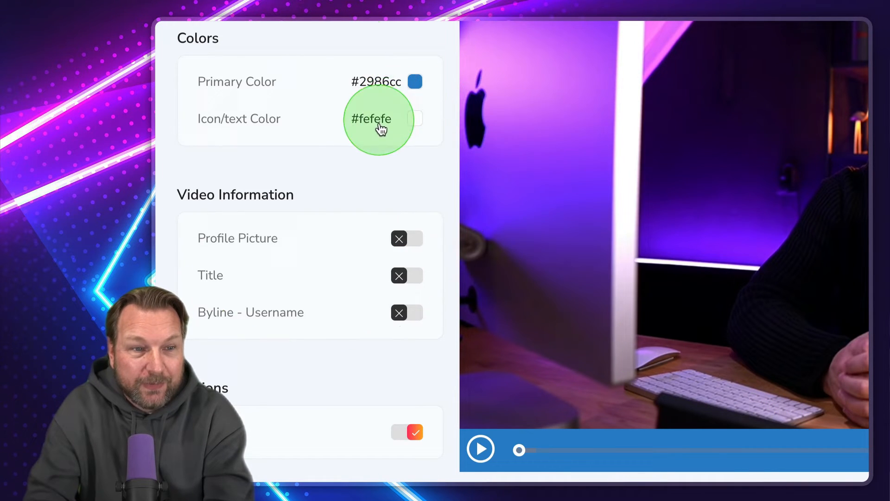
{"action": "mouse_move", "coordinate": [418, 136]}
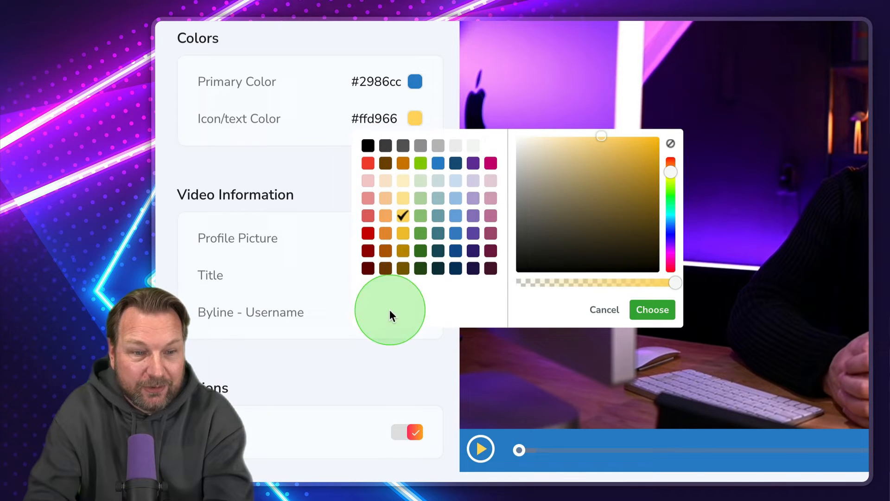
{"action": "mouse_move", "coordinate": [338, 206]}
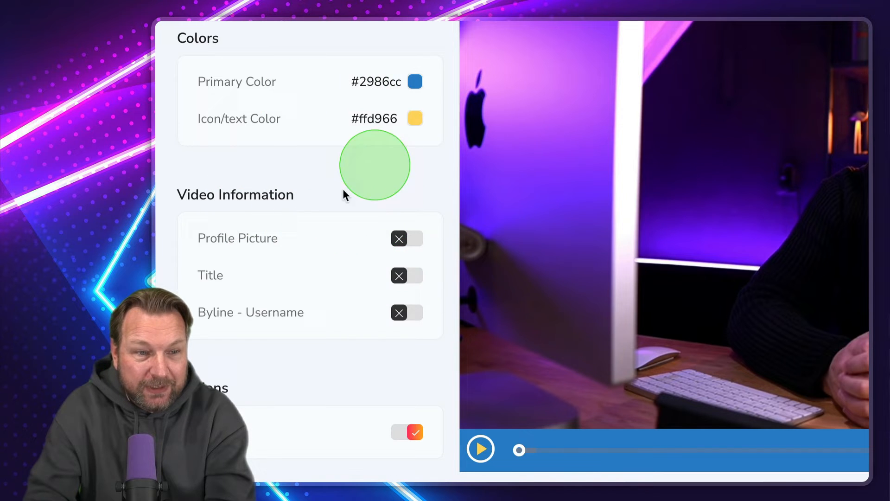
Show profile picture, title and byline on the player, then hide the overlays again
{"action": "left_click", "coordinate": [407, 238]}
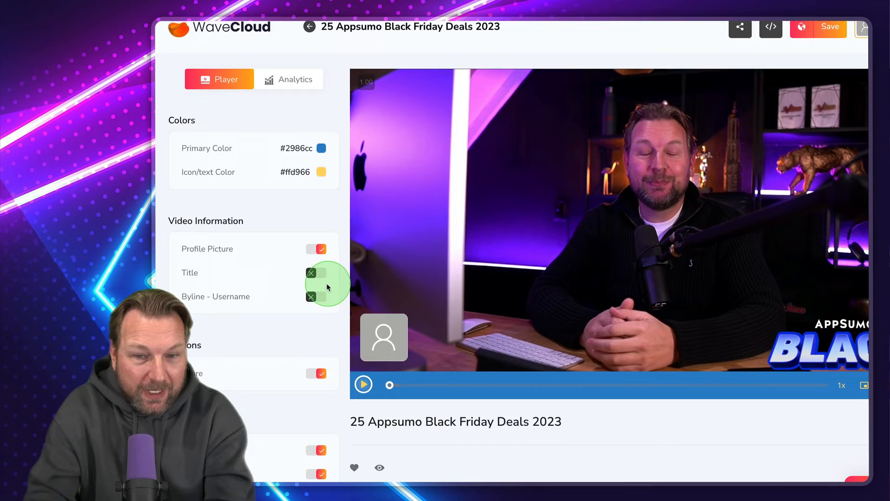
{"action": "left_click", "coordinate": [312, 272]}
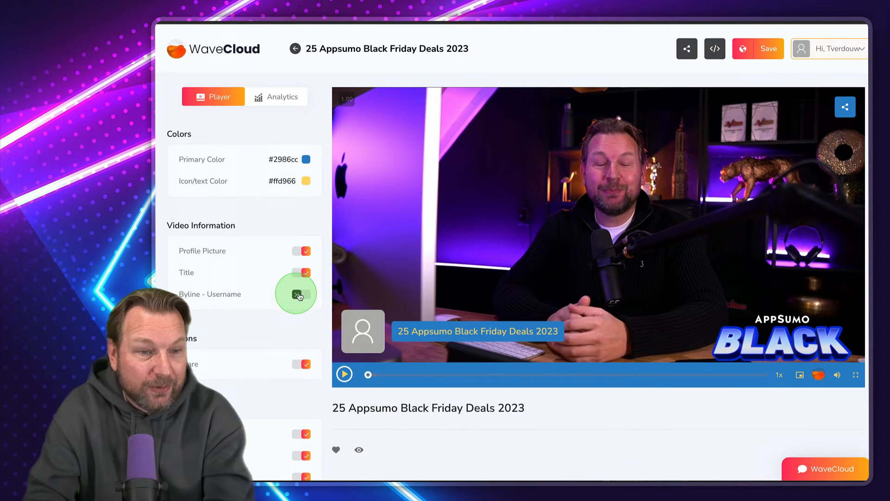
{"action": "left_click", "coordinate": [301, 294]}
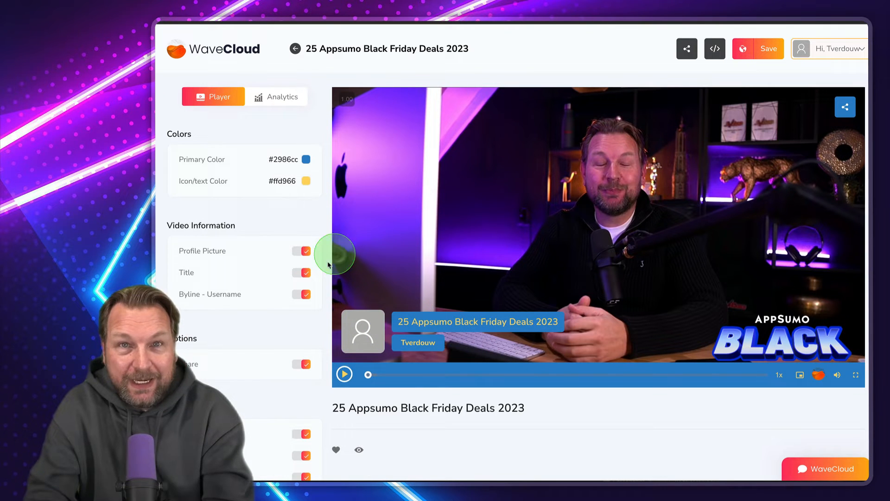
{"action": "left_click", "coordinate": [300, 250]}
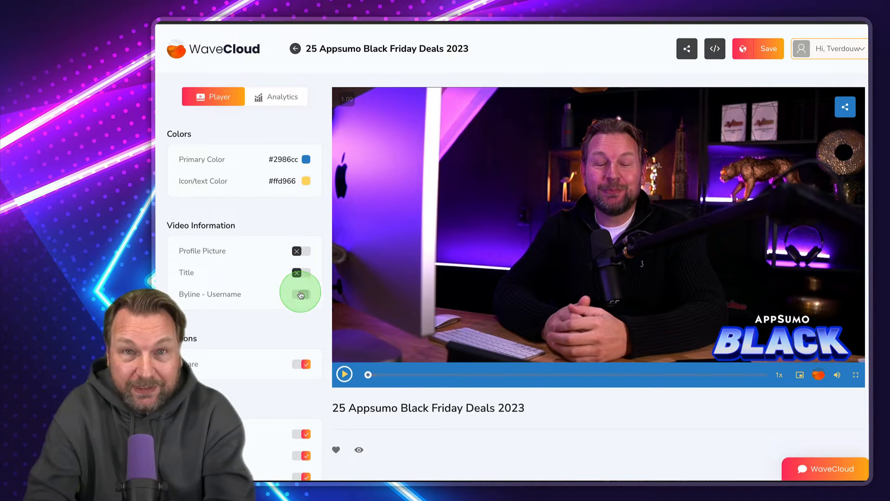
{"action": "scroll", "scroll_direction": "down", "scroll_amount": 3}
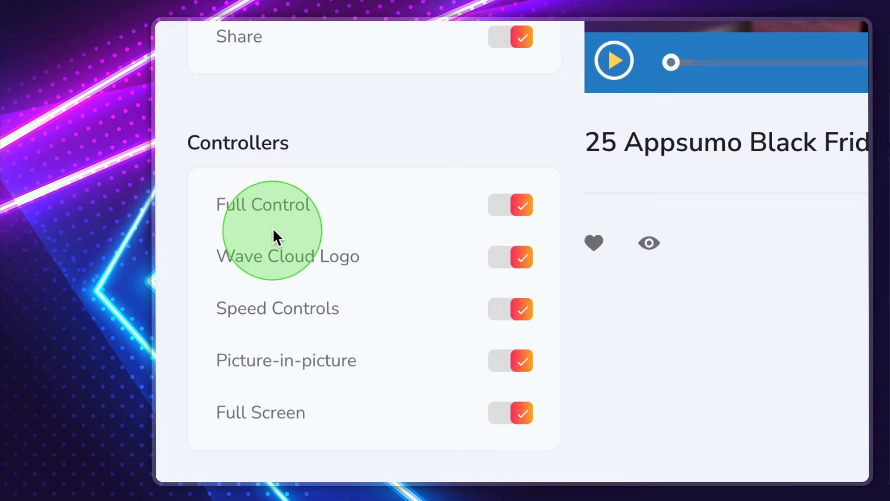
{"action": "mouse_move", "coordinate": [333, 299]}
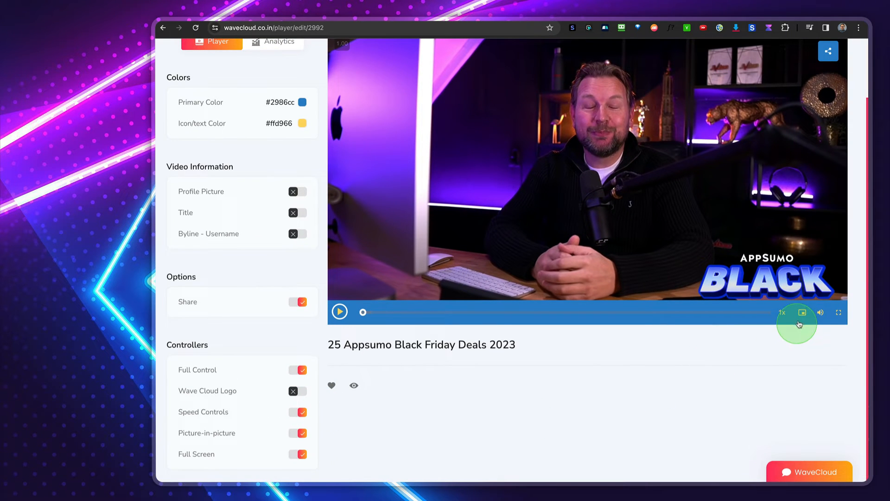
{"action": "mouse_move", "coordinate": [530, 312]}
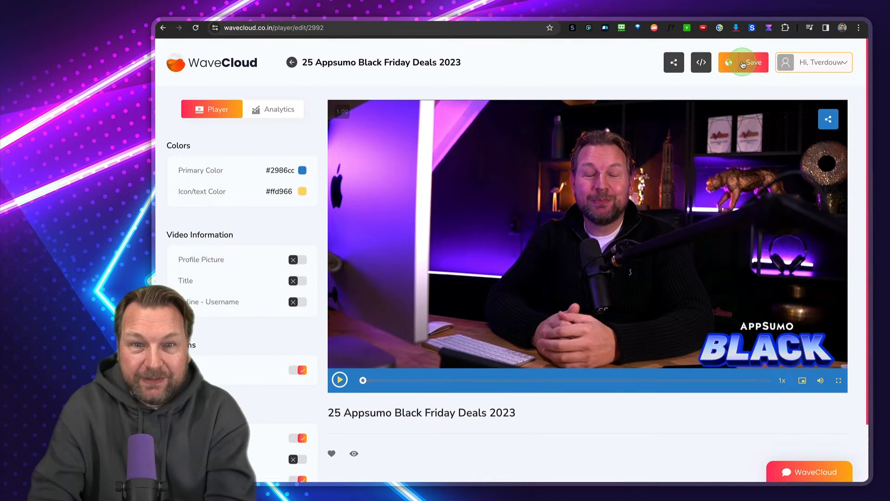
Save the customised player and view the video paused on its public shared page
{"action": "left_click", "coordinate": [743, 62]}
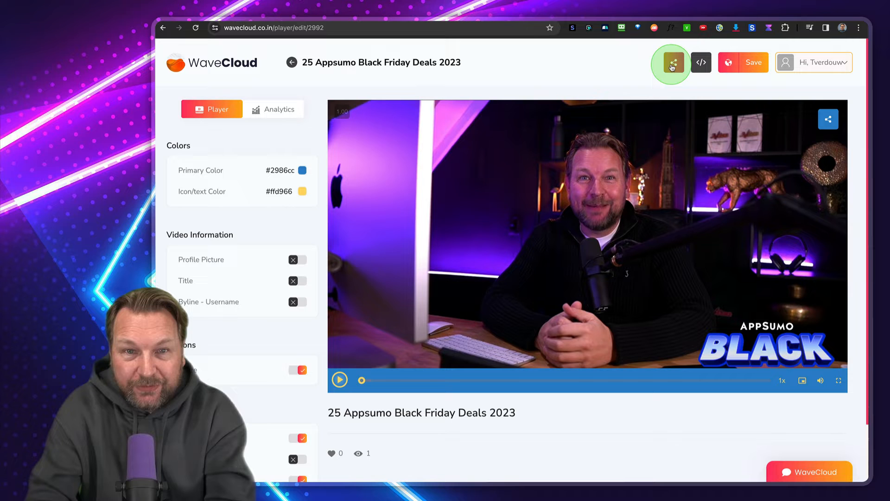
{"action": "left_click", "coordinate": [671, 63]}
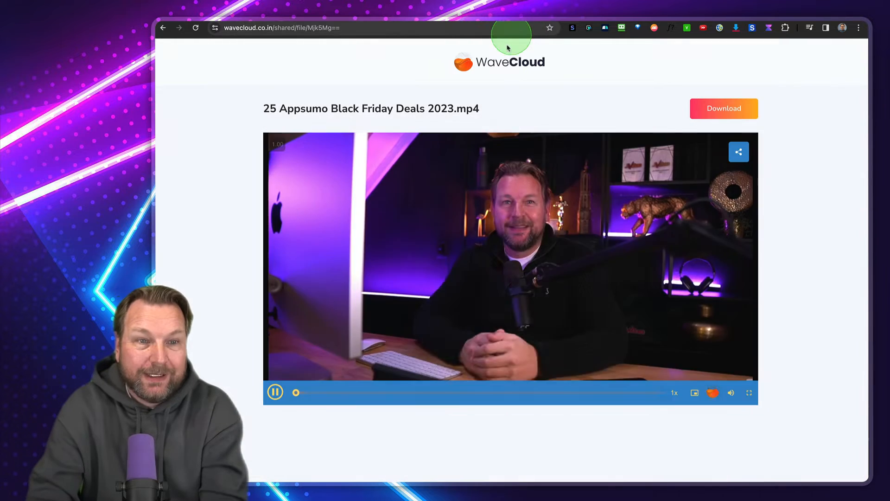
{"action": "left_click", "coordinate": [274, 391]}
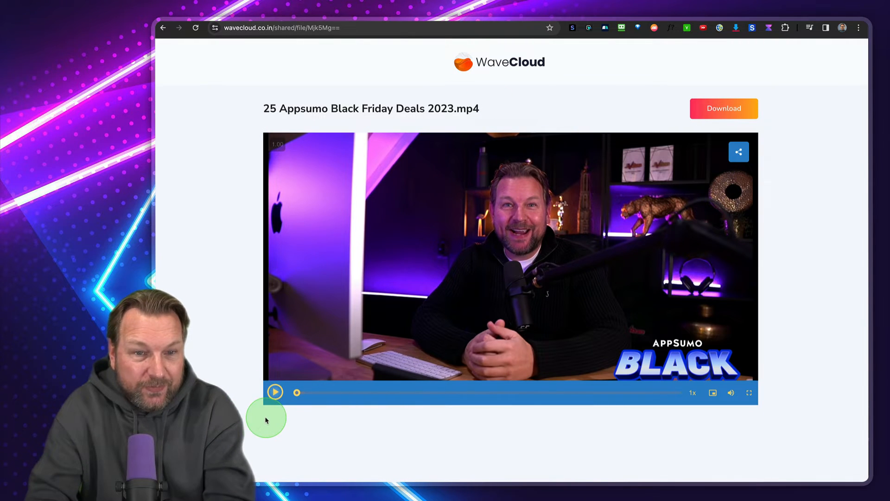
{"action": "mouse_move", "coordinate": [588, 237]}
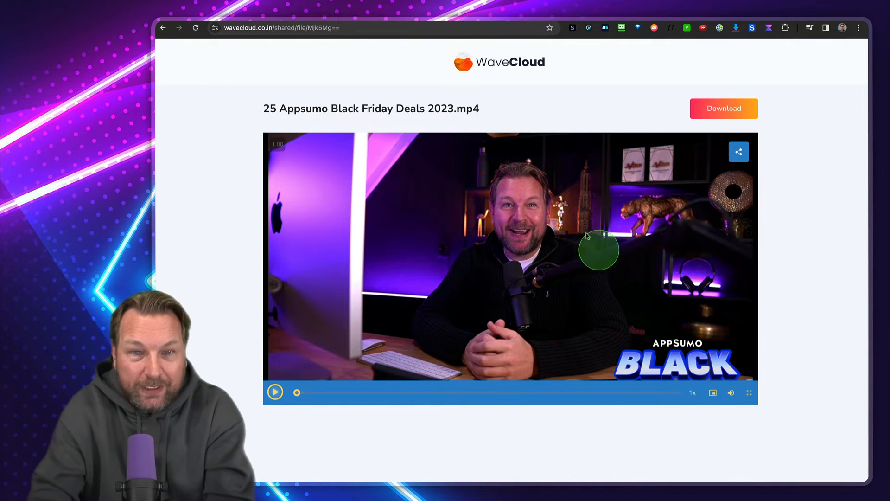
{"action": "mouse_move", "coordinate": [662, 27]}
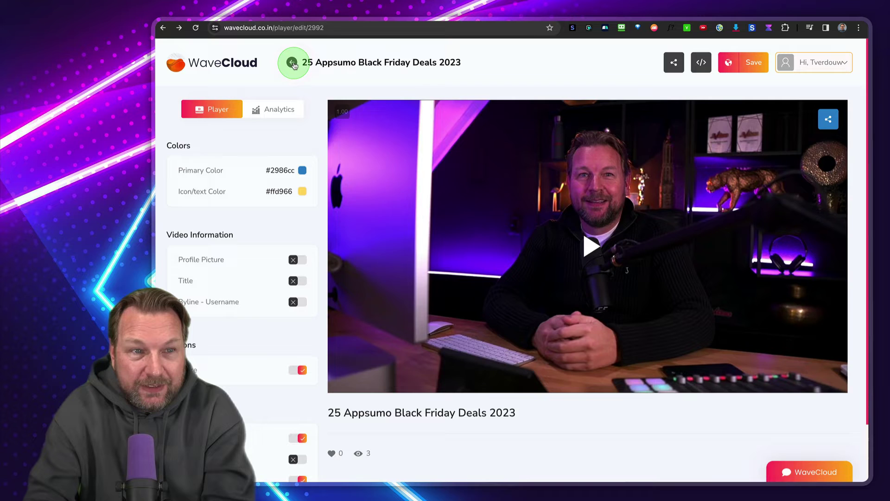
Back in My Cloud, pick the Example folder for upload, then cancel the folder picker
{"action": "left_click", "coordinate": [294, 62]}
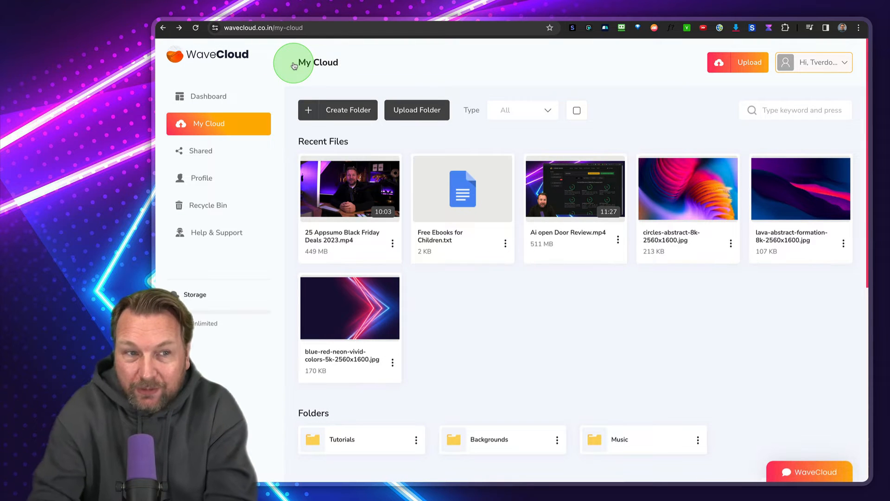
{"action": "mouse_move", "coordinate": [350, 131]}
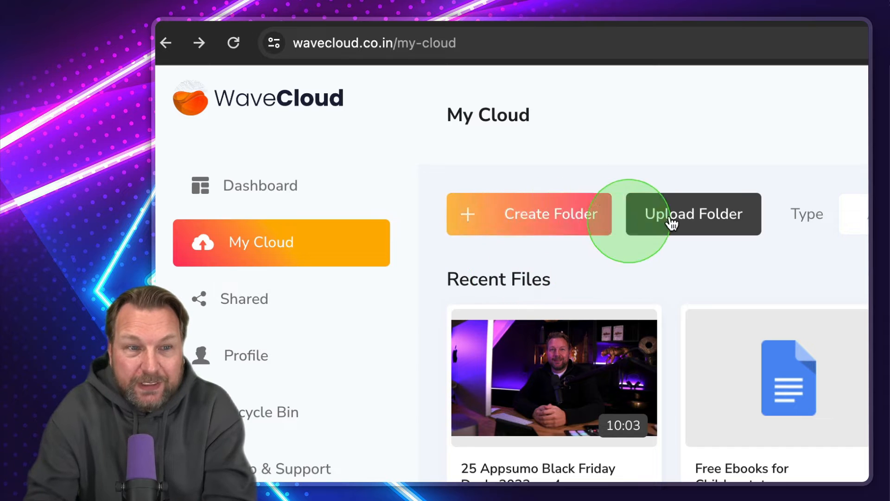
{"action": "mouse_move", "coordinate": [704, 233]}
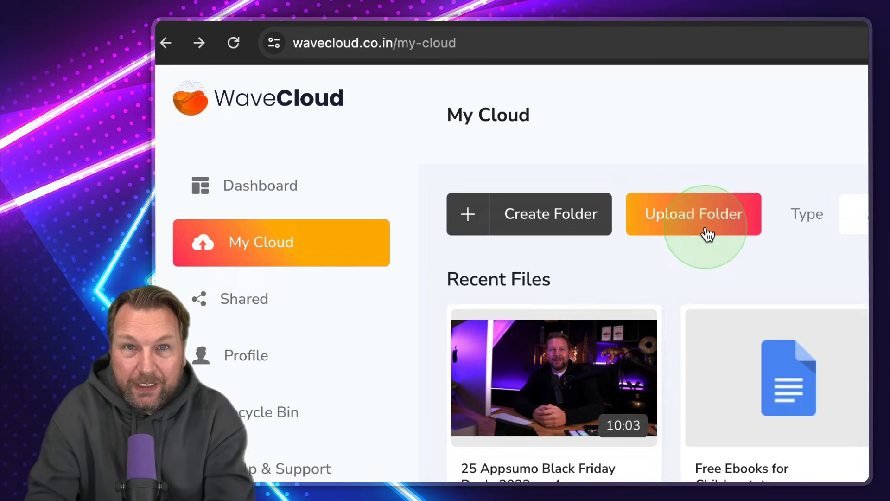
{"action": "left_click", "coordinate": [693, 214]}
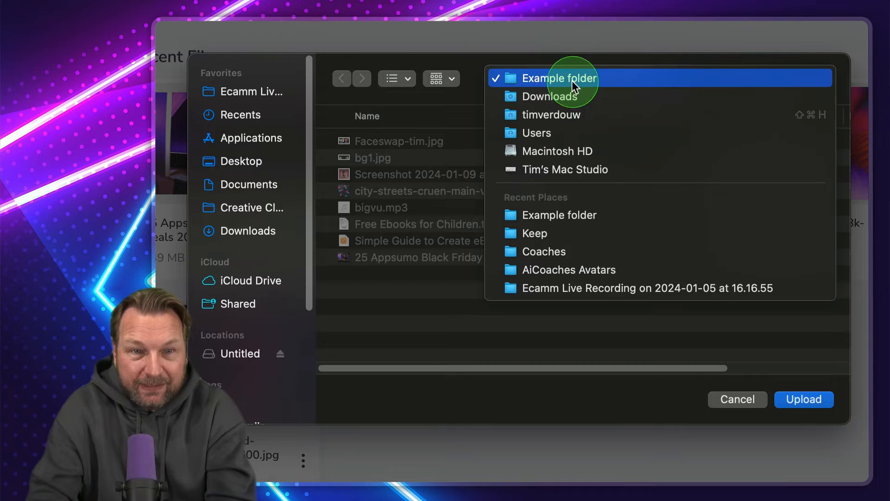
{"action": "left_click", "coordinate": [561, 78]}
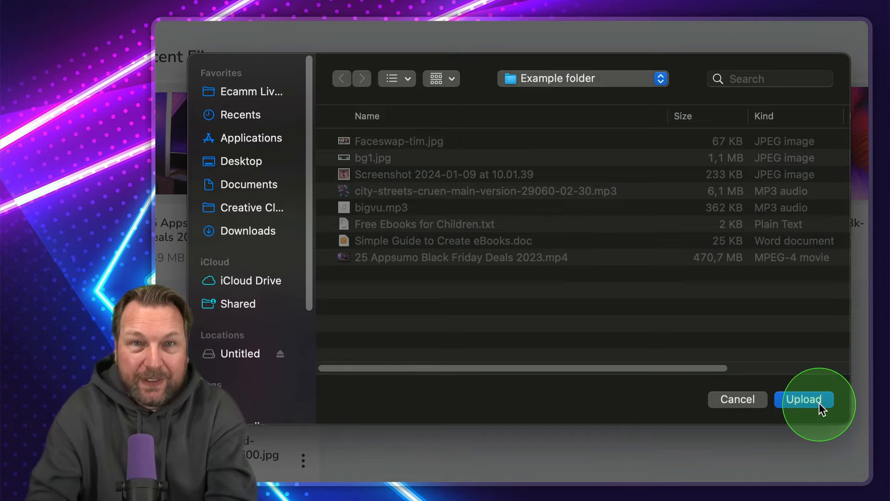
{"action": "left_click", "coordinate": [804, 399]}
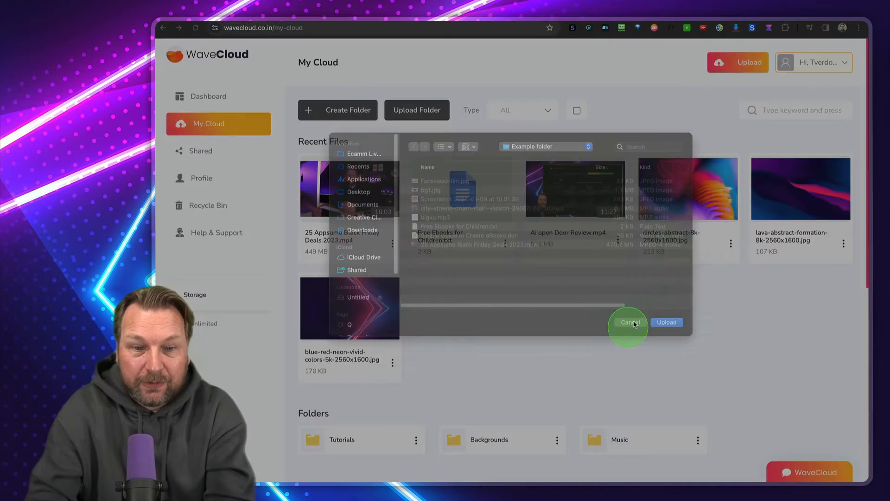
{"action": "left_click", "coordinate": [629, 321]}
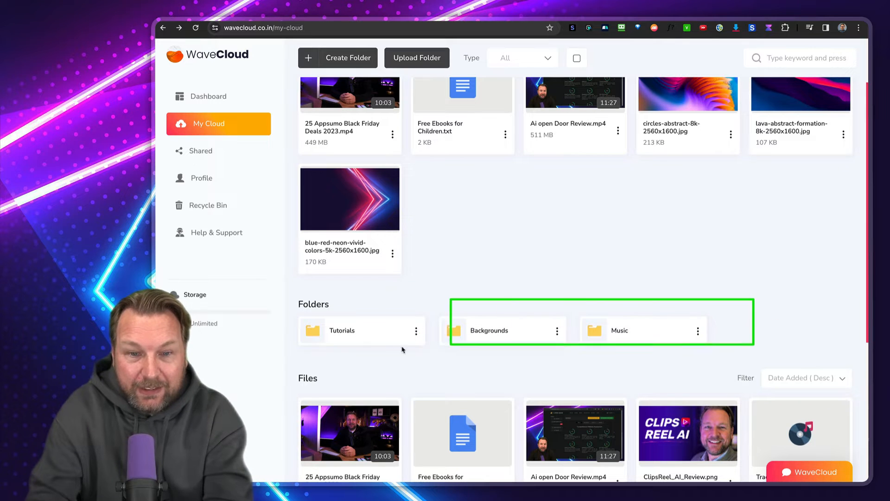
Look inside the Tutorials folder, then return to the main My Cloud view
{"action": "left_click", "coordinate": [341, 330]}
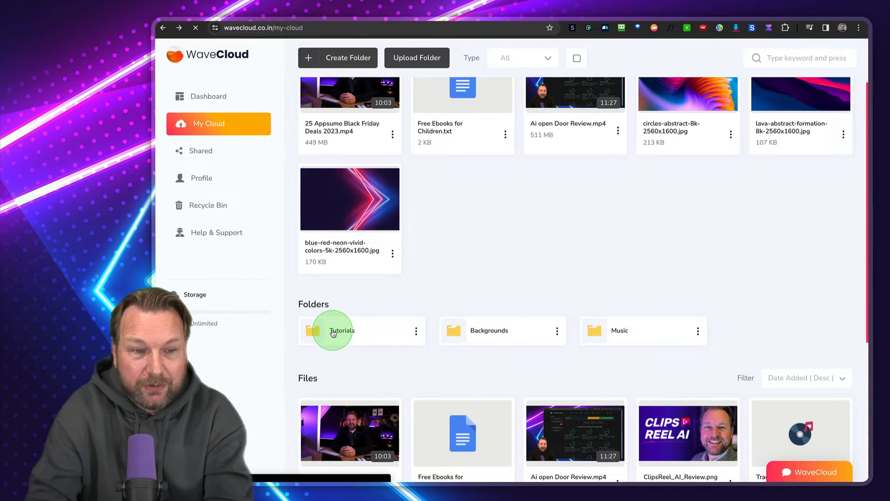
{"action": "left_click", "coordinate": [339, 330]}
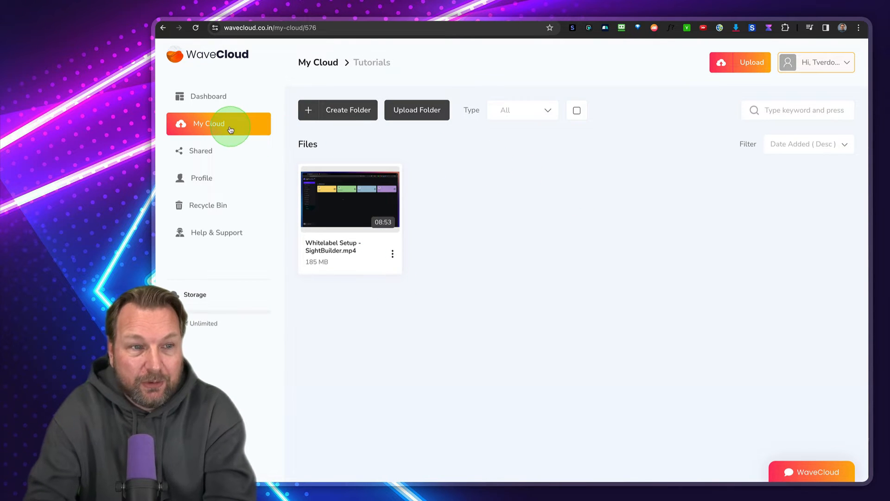
{"action": "left_click", "coordinate": [209, 123]}
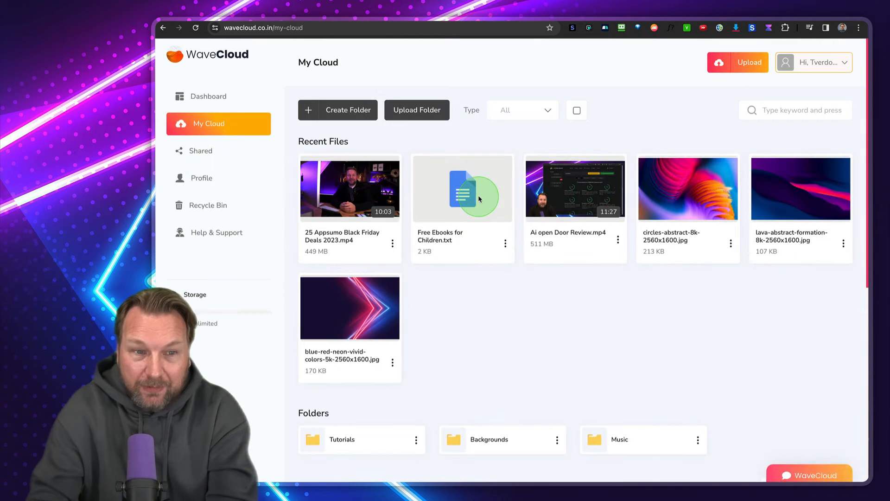
{"action": "mouse_move", "coordinate": [417, 110]}
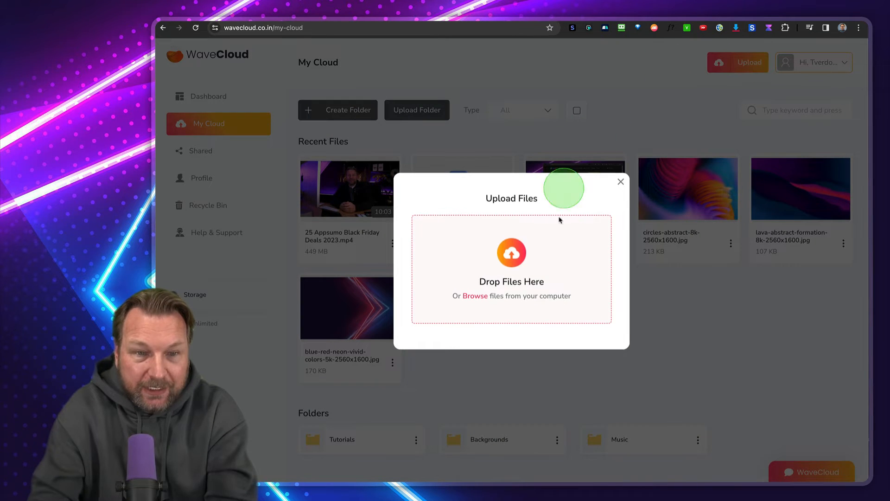
Upload Simple Guide to Create eBooks.doc from the Example folder and close the upload window
{"action": "left_click", "coordinate": [474, 295]}
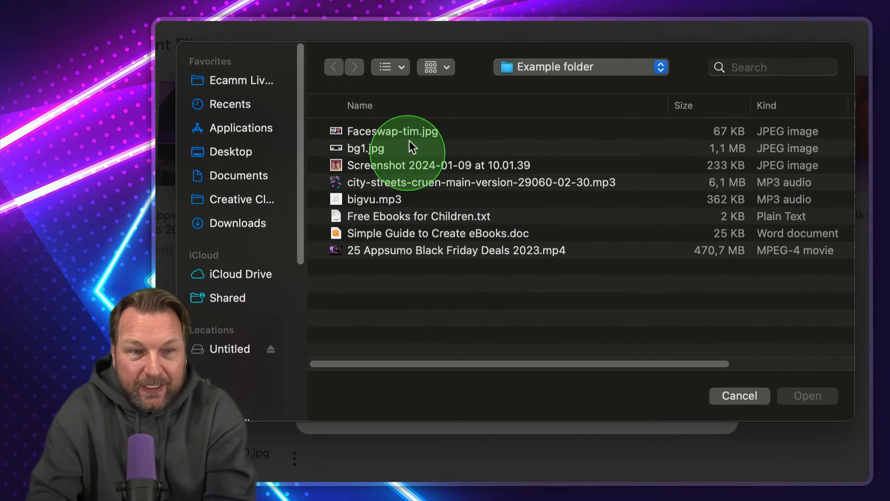
{"action": "left_click", "coordinate": [393, 130]}
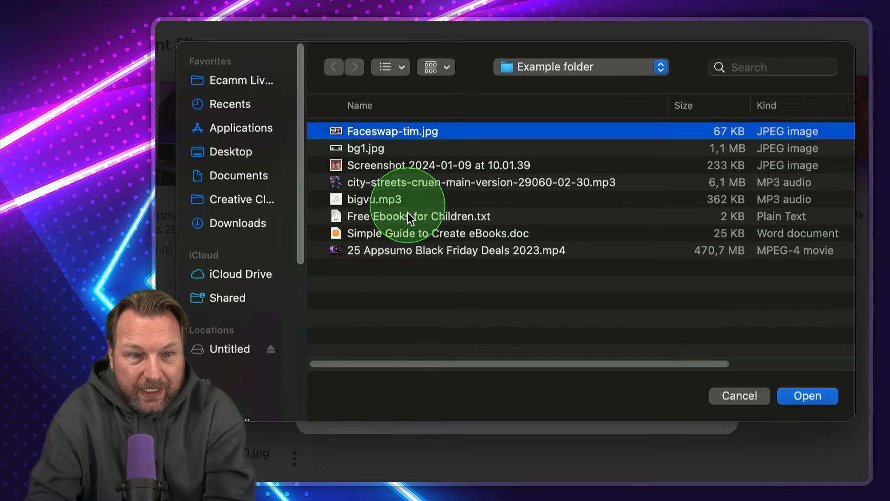
{"action": "left_click", "coordinate": [437, 233]}
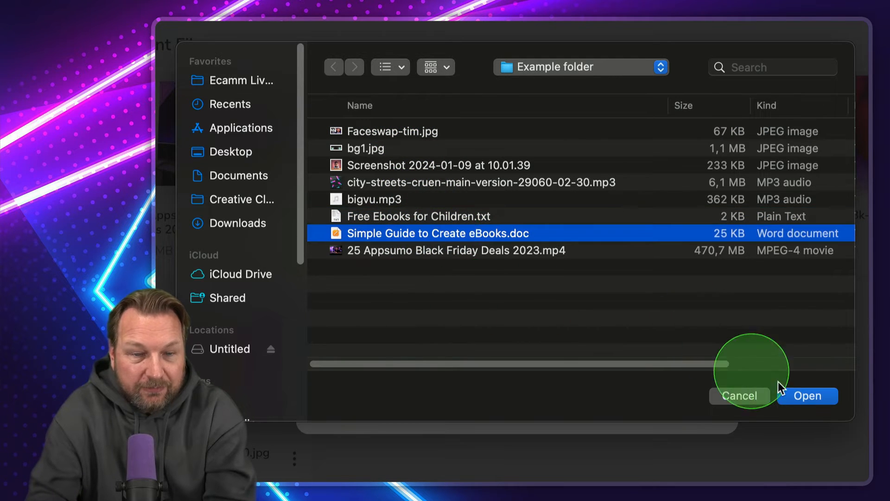
{"action": "left_click", "coordinate": [808, 396]}
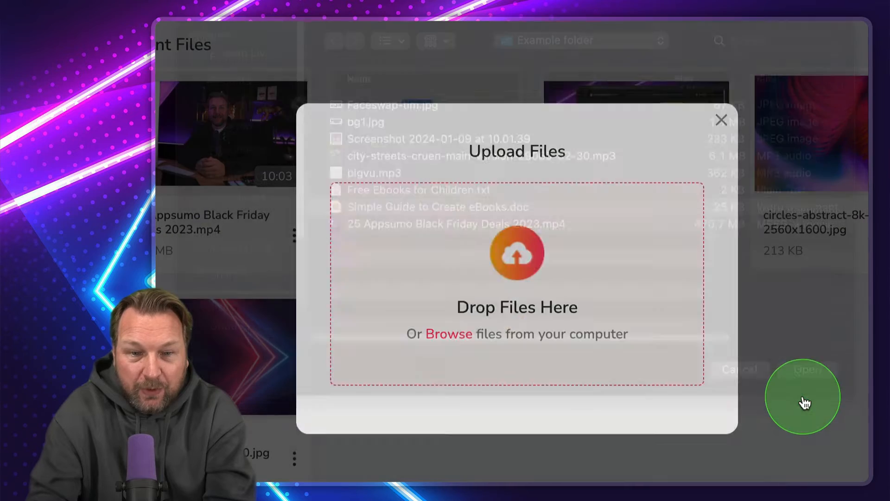
{"action": "left_click", "coordinate": [722, 120]}
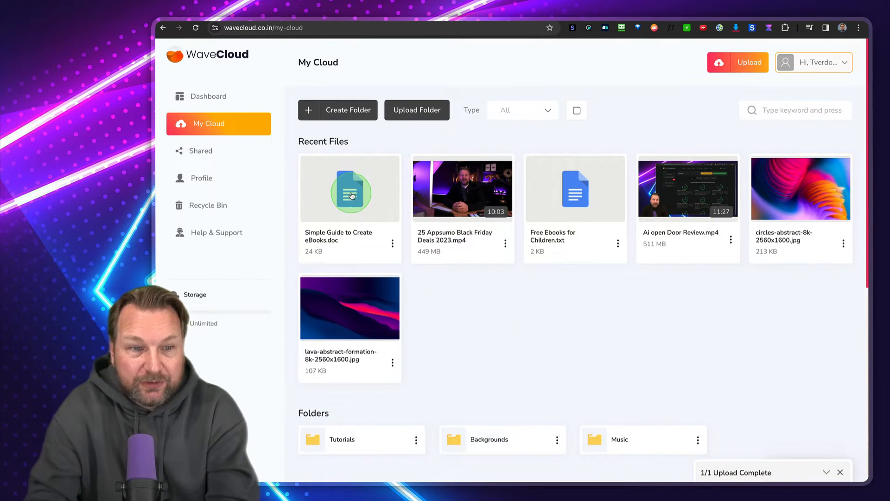
{"action": "left_click", "coordinate": [350, 190]}
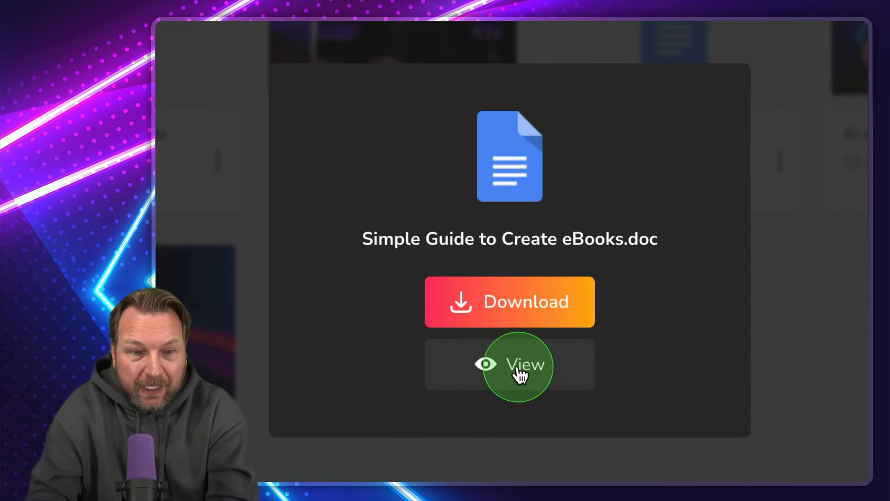
{"action": "left_click", "coordinate": [509, 363]}
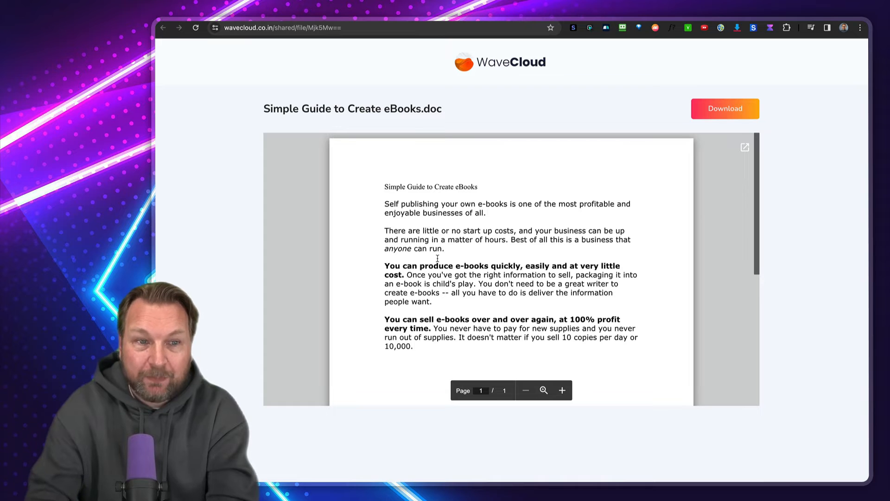
{"action": "scroll", "scroll_direction": "down", "scroll_amount": 3}
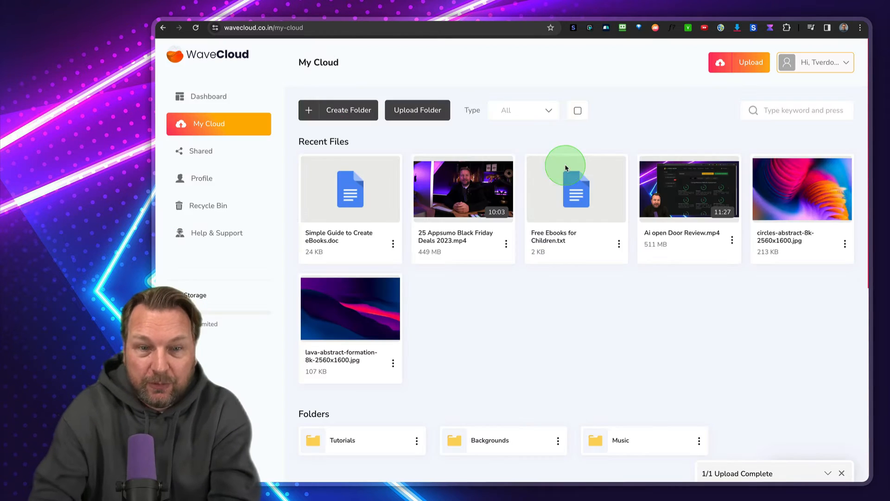
{"action": "mouse_move", "coordinate": [568, 142]}
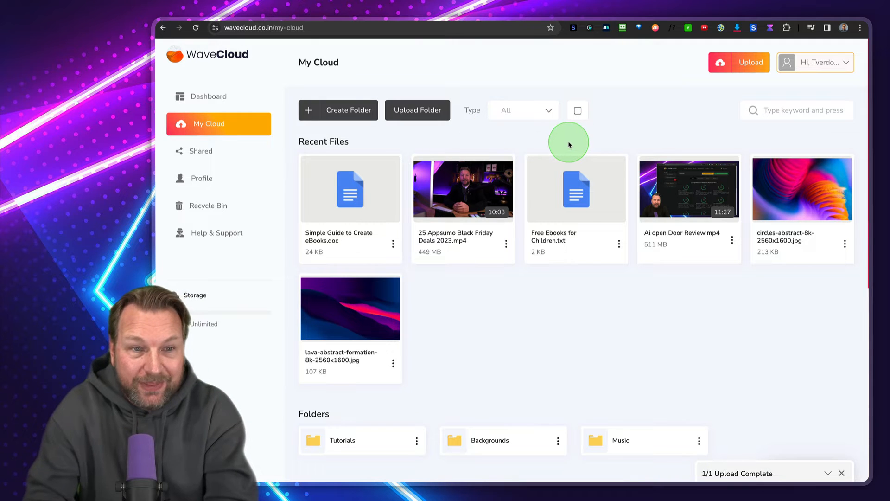
{"action": "mouse_move", "coordinate": [386, 112]}
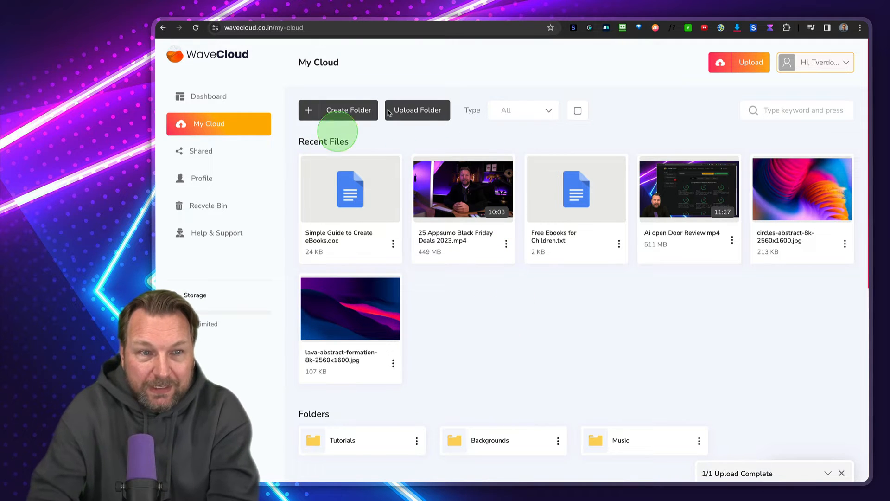
Upload city-streets-cruen-main-version-29060-02-30.mp3 from the computer and dismiss the Upload Files dialog
{"action": "left_click", "coordinate": [740, 62]}
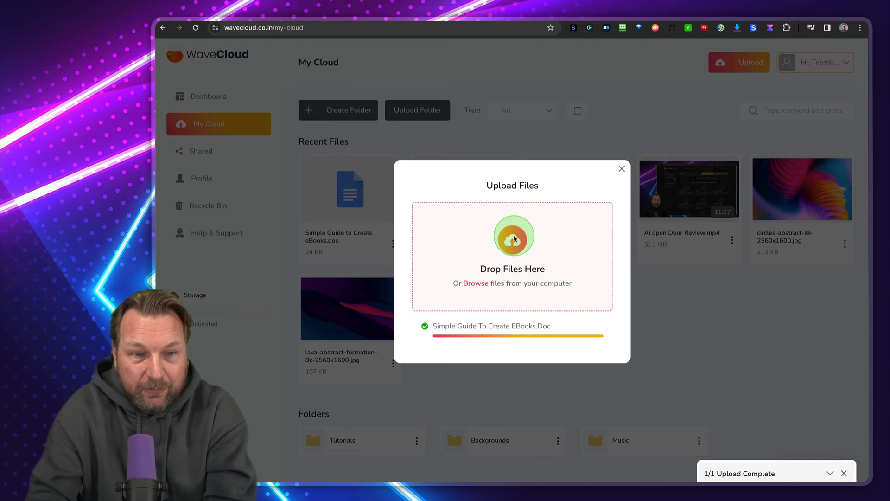
{"action": "left_click", "coordinate": [477, 282]}
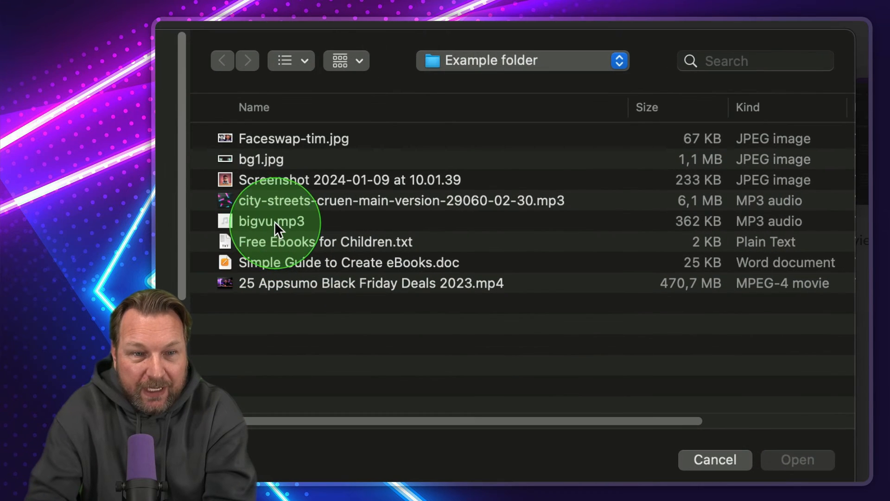
{"action": "left_click", "coordinate": [272, 221]}
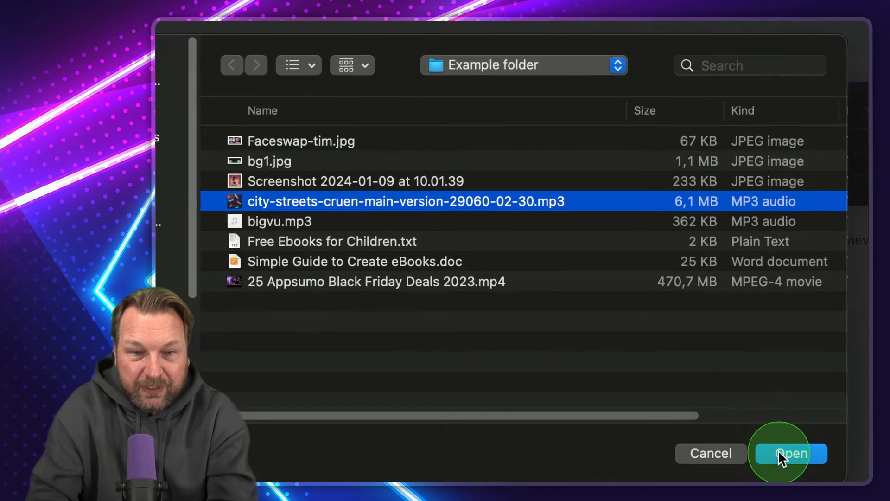
{"action": "left_click", "coordinate": [789, 453]}
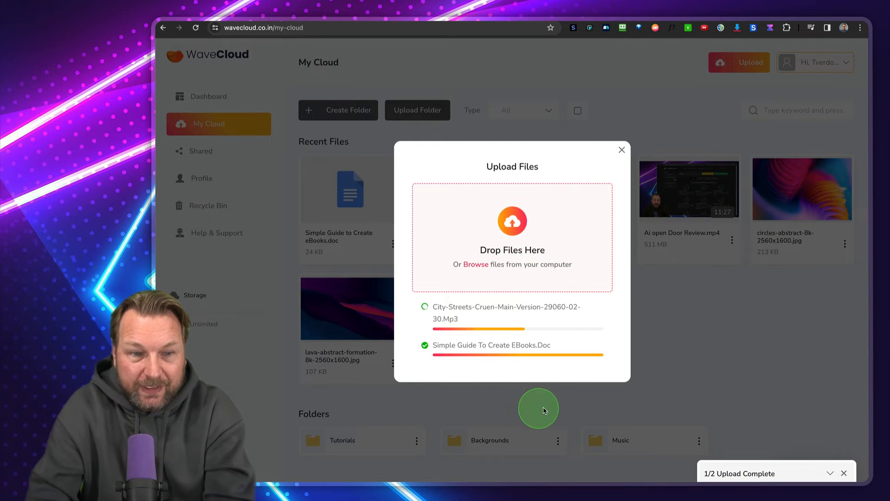
{"action": "left_click", "coordinate": [622, 149]}
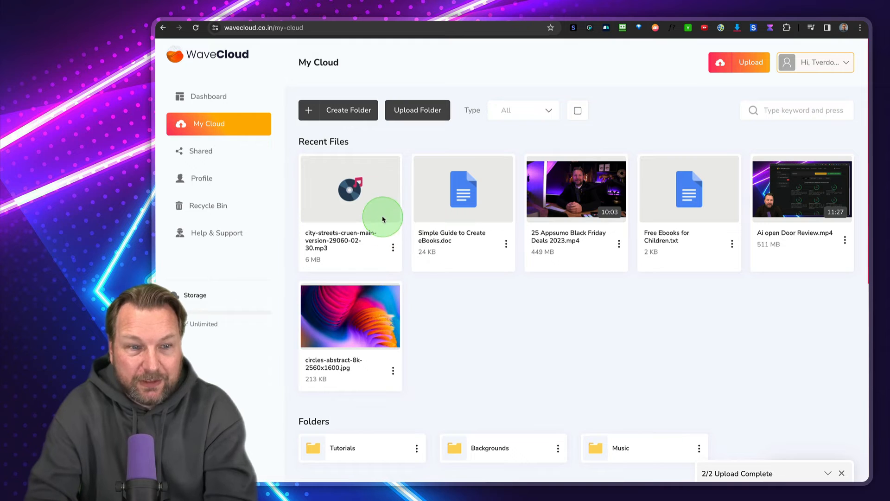
{"action": "left_click", "coordinate": [351, 189]}
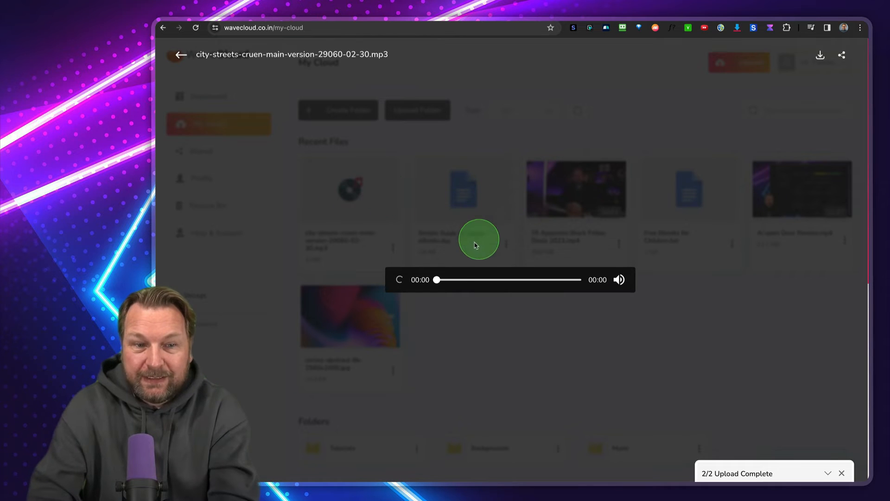
{"action": "left_click", "coordinate": [399, 280]}
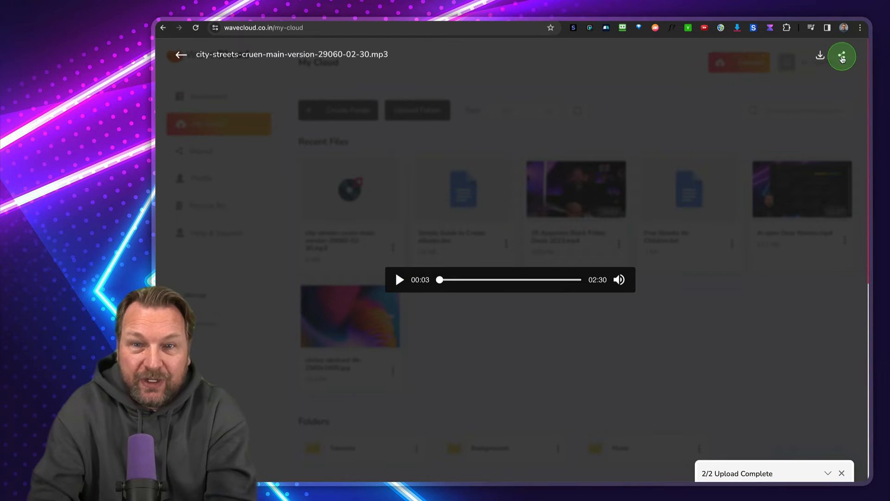
{"action": "left_click", "coordinate": [842, 56]}
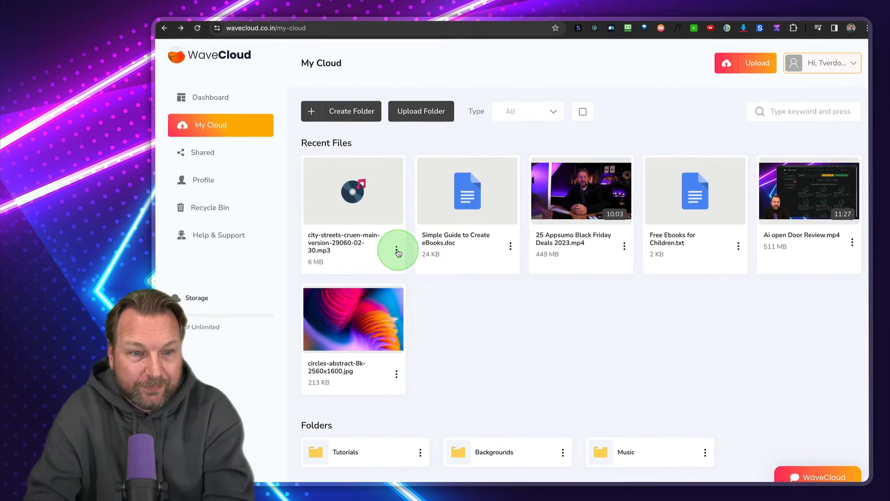
Bring up the city-streets mp3's options menu in Recent Files to download it
{"action": "left_click", "coordinate": [397, 252]}
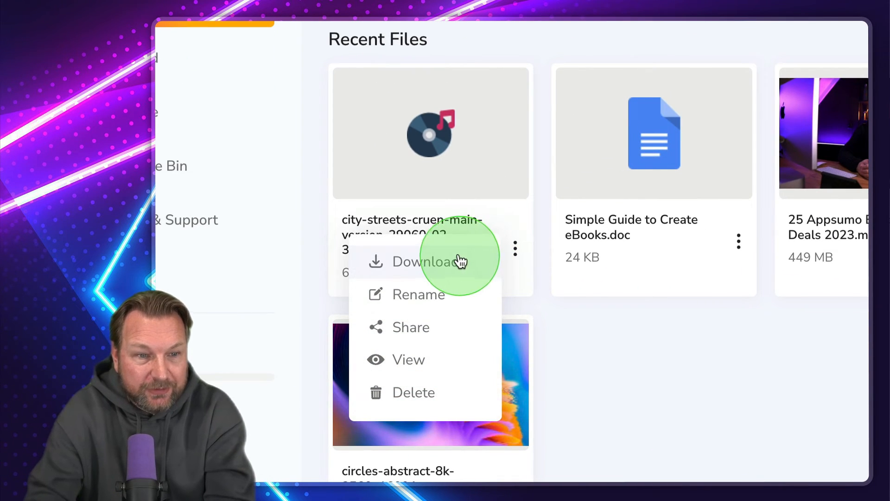
{"action": "mouse_move", "coordinate": [431, 267]}
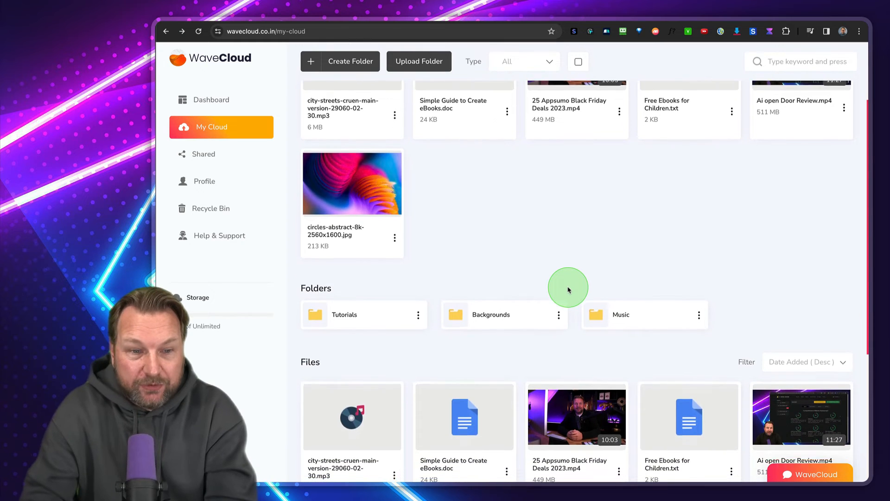
Move the Tutorials folder, choosing Backgrounds as its destination
{"action": "scroll", "scroll_direction": "down", "scroll_amount": 3}
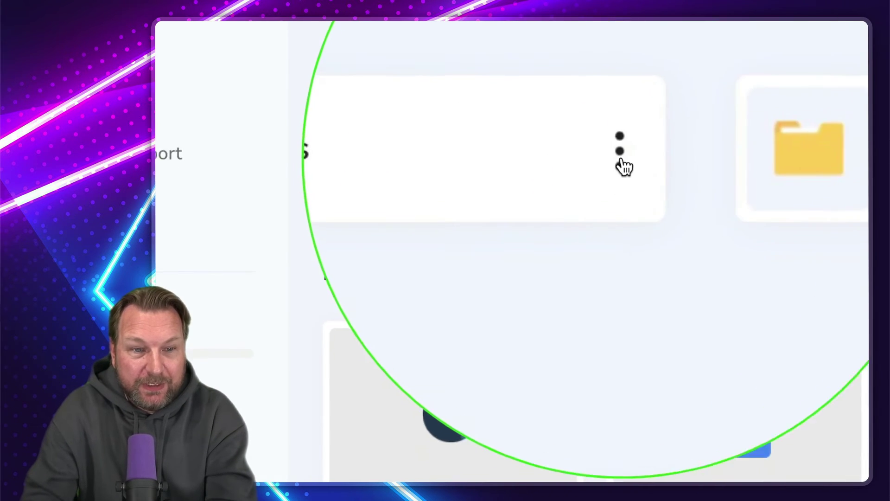
{"action": "left_click", "coordinate": [621, 142]}
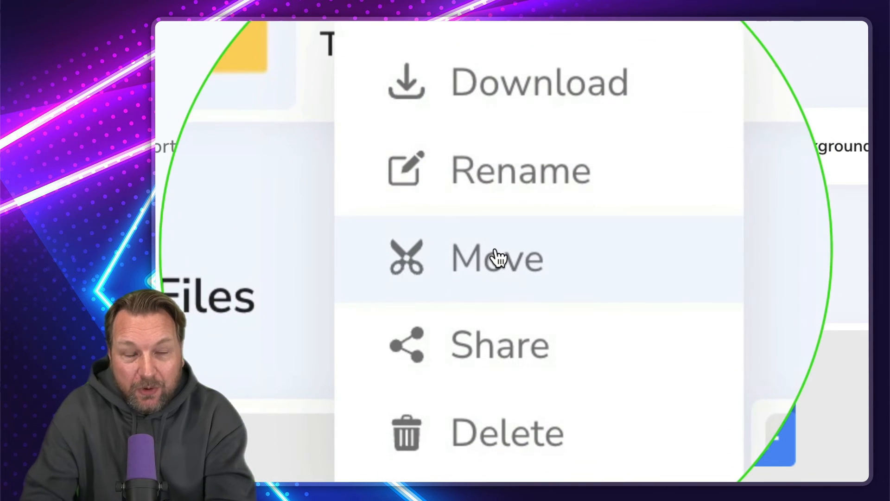
{"action": "left_click", "coordinate": [496, 259]}
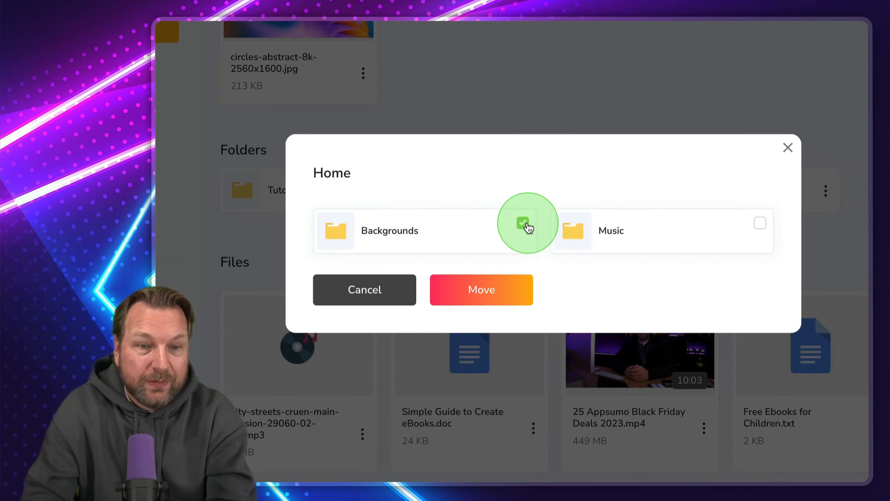
{"action": "left_click", "coordinate": [482, 289]}
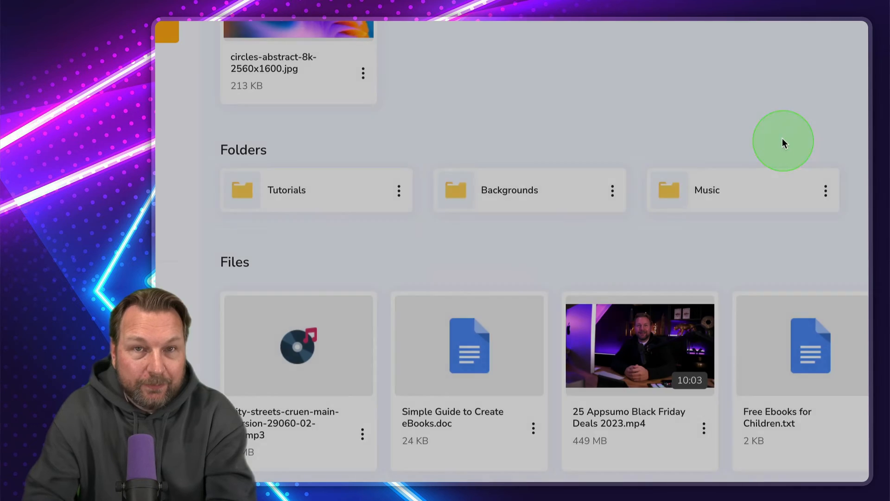
Share the Tutorials folder as Public and copy its access link
{"action": "left_click", "coordinate": [399, 191]}
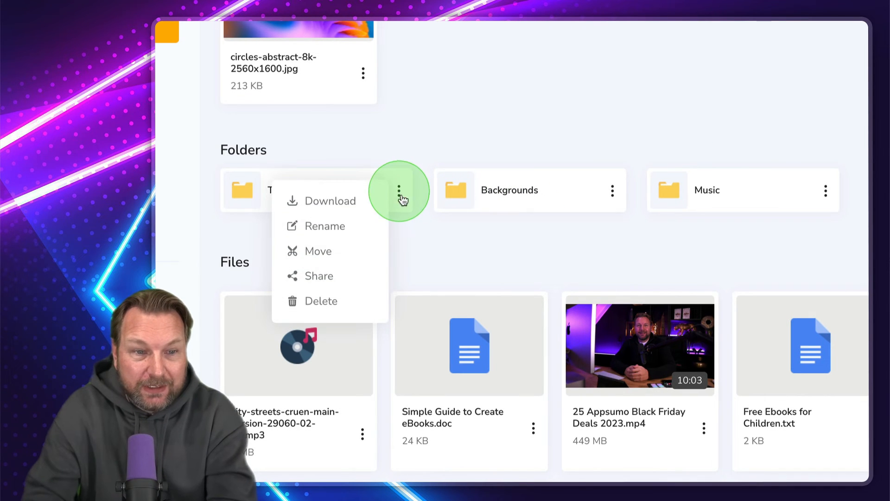
{"action": "left_click", "coordinate": [318, 275]}
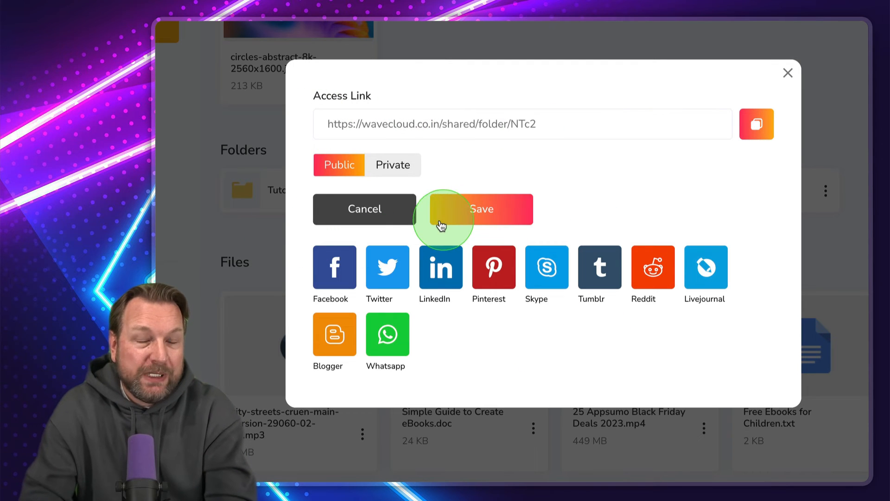
{"action": "mouse_move", "coordinate": [500, 161]}
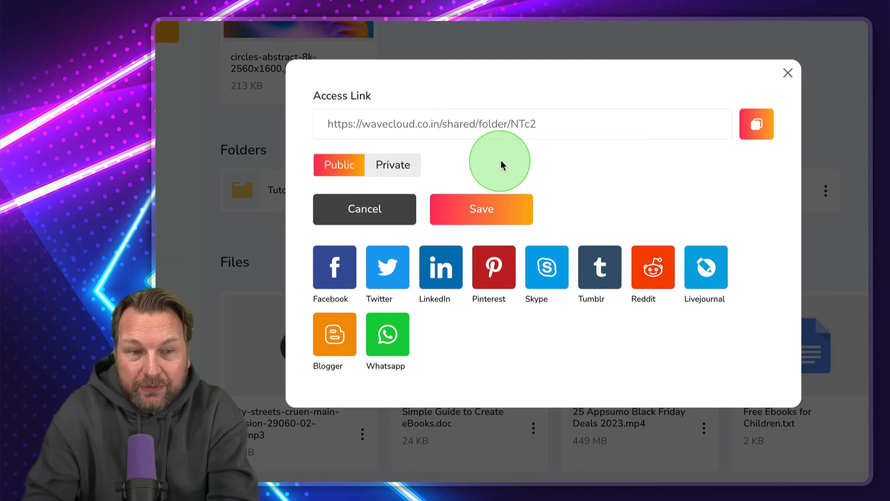
{"action": "mouse_move", "coordinate": [570, 127]}
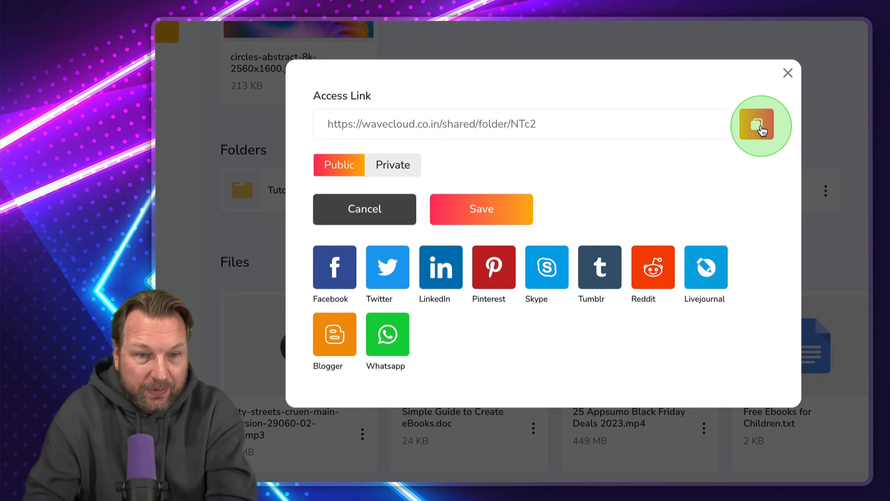
{"action": "left_click", "coordinate": [760, 125]}
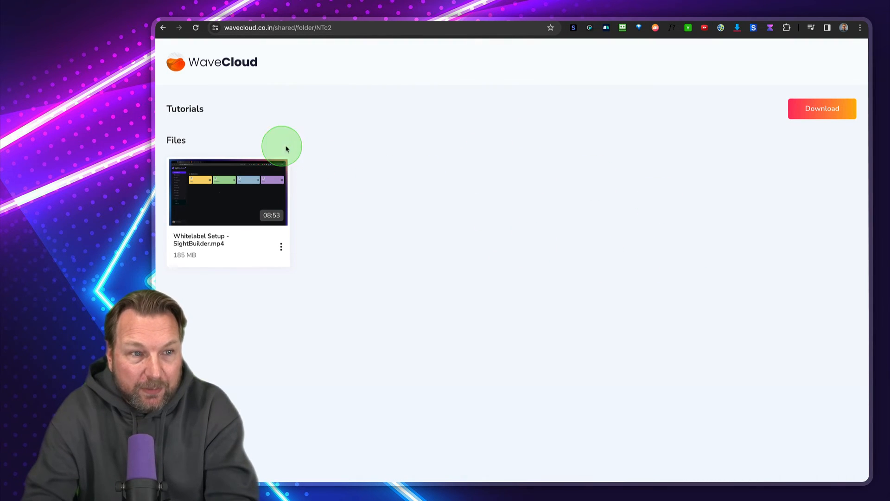
{"action": "mouse_move", "coordinate": [603, 157]}
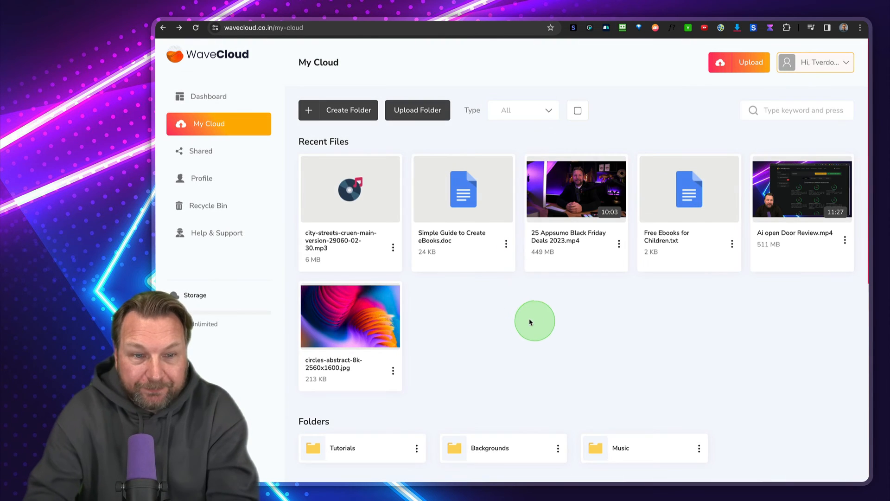
{"action": "scroll", "scroll_direction": "down", "scroll_amount": 3}
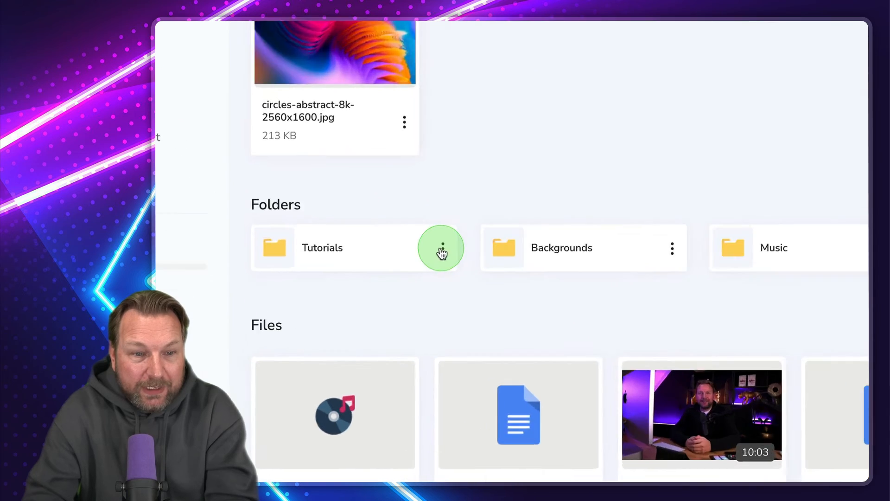
{"action": "left_click", "coordinate": [441, 248]}
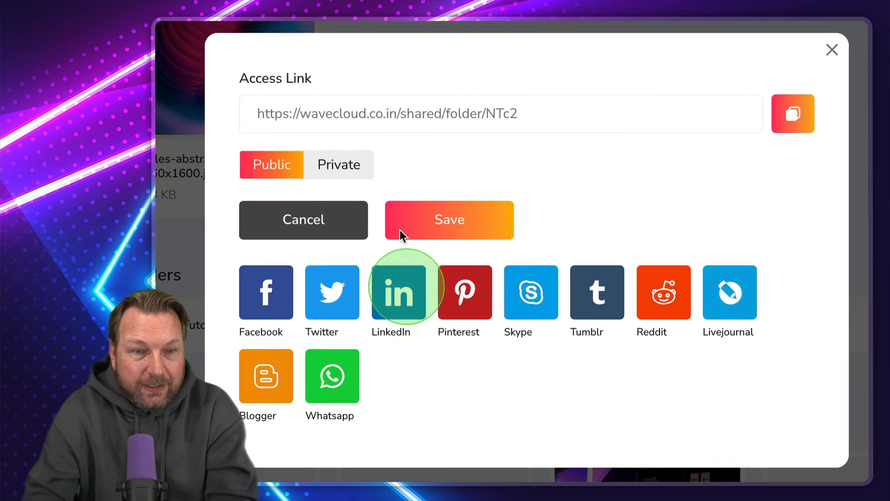
{"action": "left_click", "coordinate": [338, 164]}
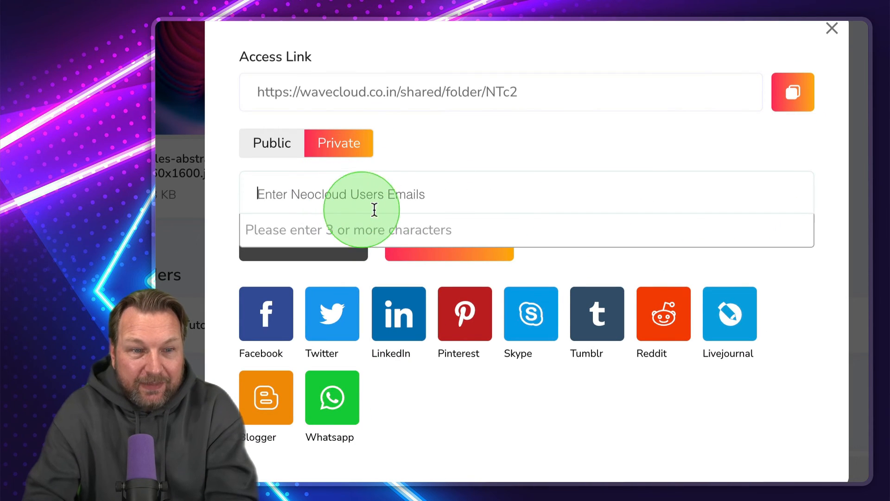
{"action": "mouse_move", "coordinate": [352, 238]}
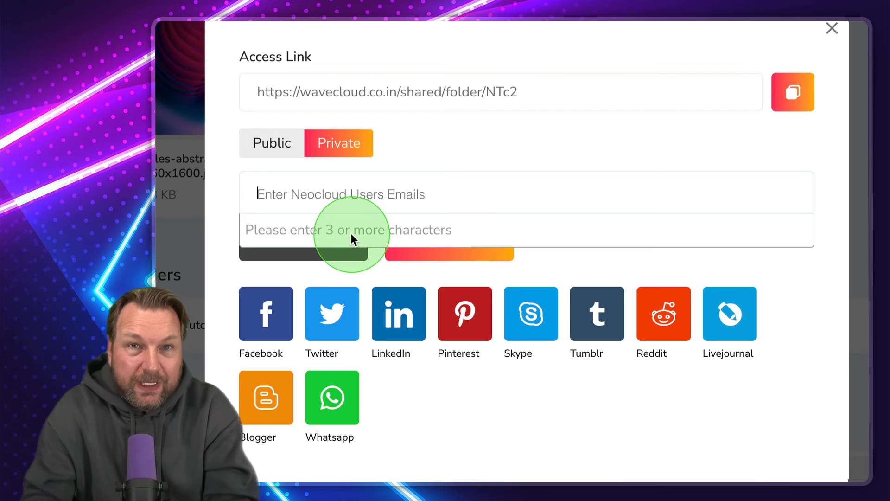
{"action": "mouse_move", "coordinate": [532, 183]}
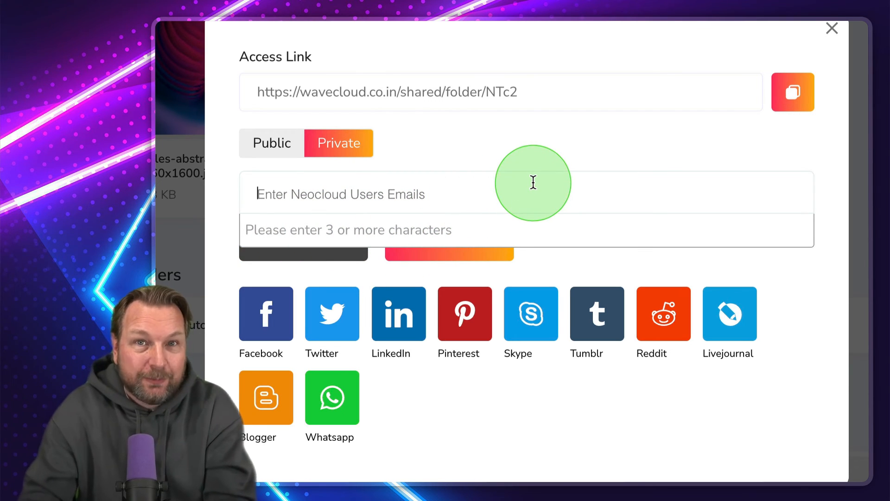
{"action": "mouse_move", "coordinate": [434, 235]}
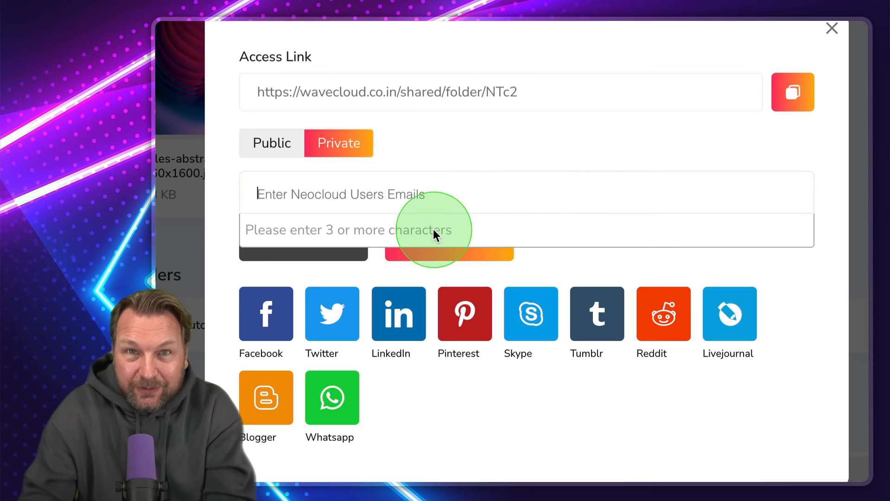
{"action": "mouse_move", "coordinate": [520, 113]}
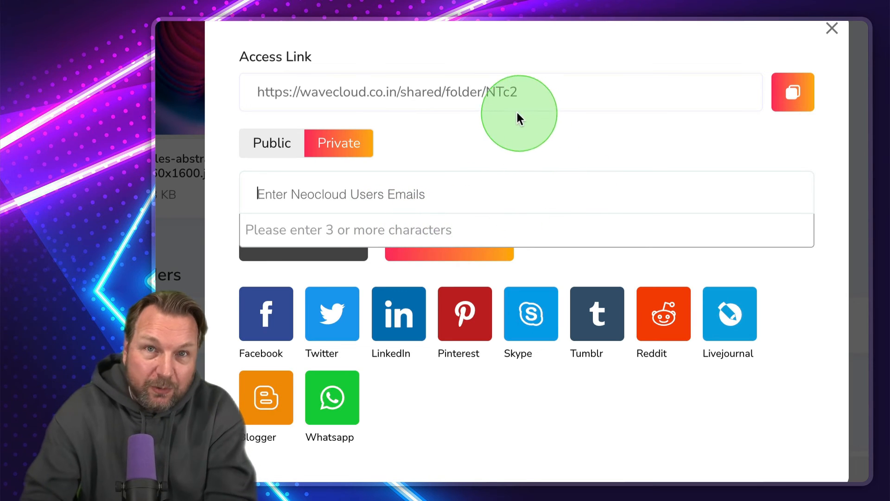
{"action": "left_click", "coordinate": [832, 29]}
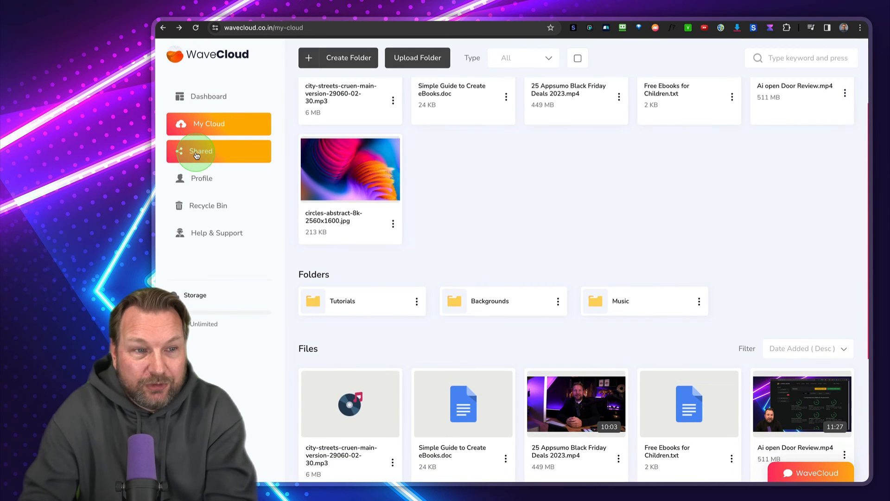
View the Shared section, then the Dashboard with file-type totals and recent files
{"action": "left_click", "coordinate": [219, 151]}
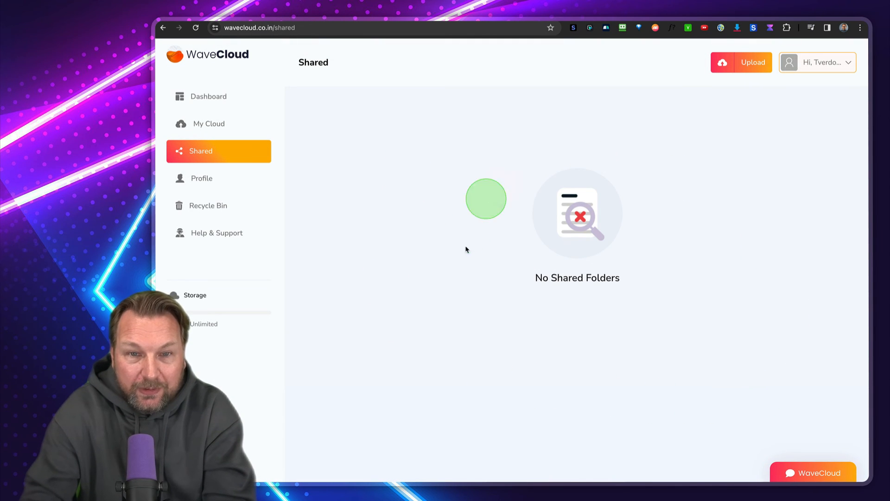
{"action": "mouse_move", "coordinate": [554, 300]}
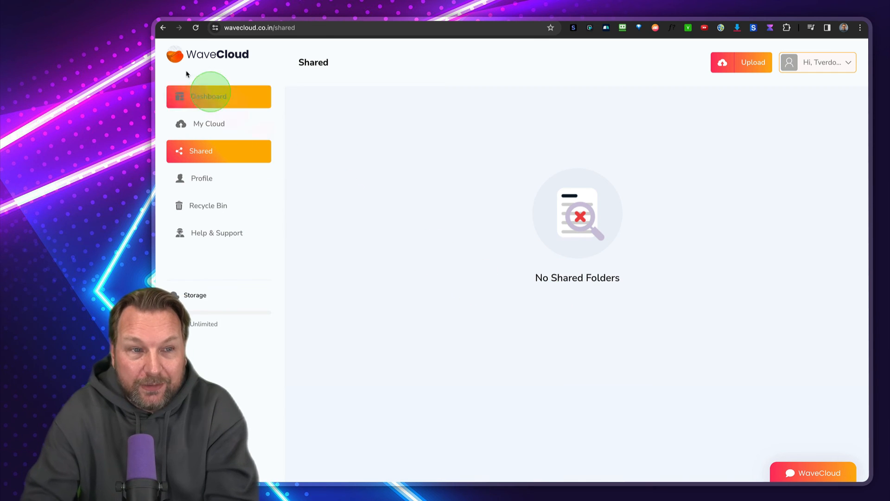
{"action": "left_click", "coordinate": [208, 96]}
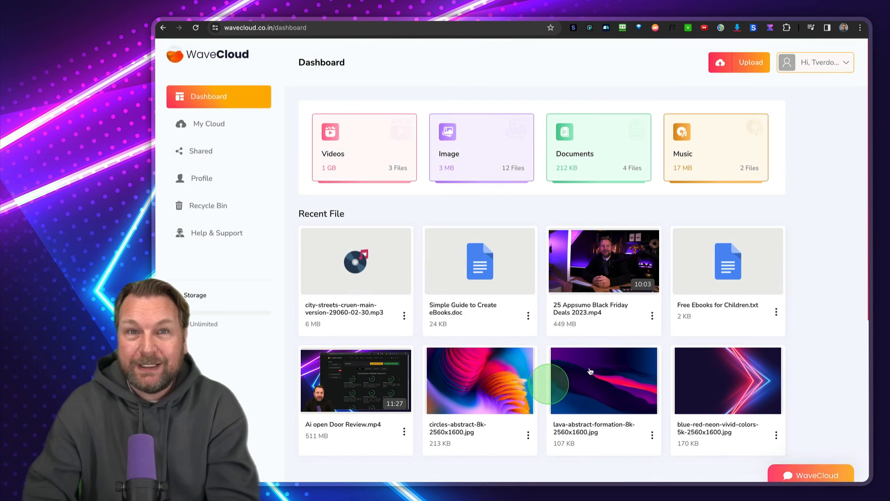
{"action": "mouse_move", "coordinate": [813, 295]}
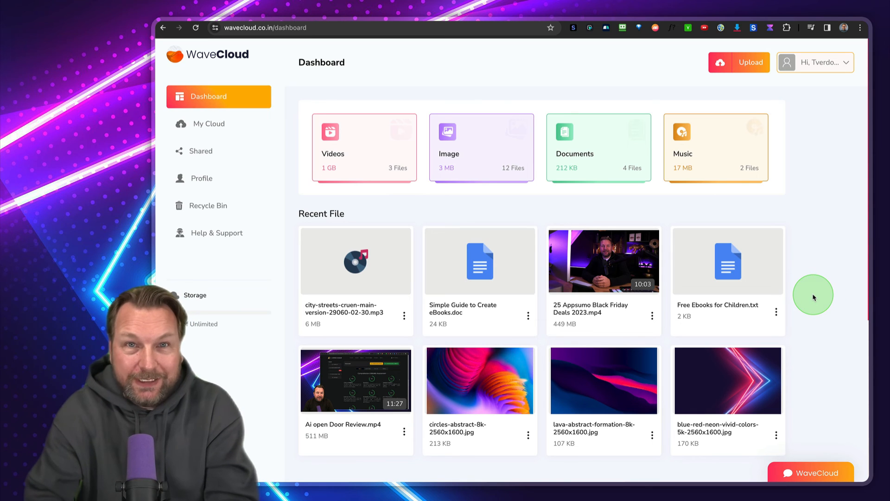
{"action": "mouse_move", "coordinate": [813, 298]}
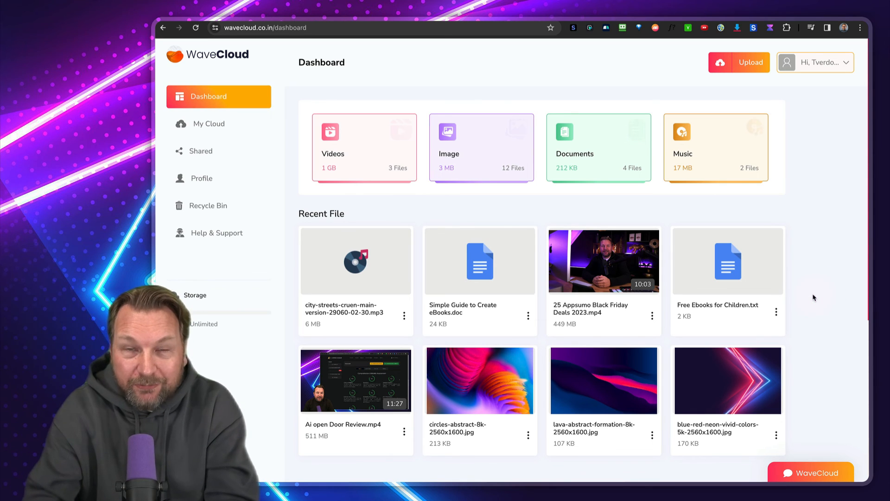